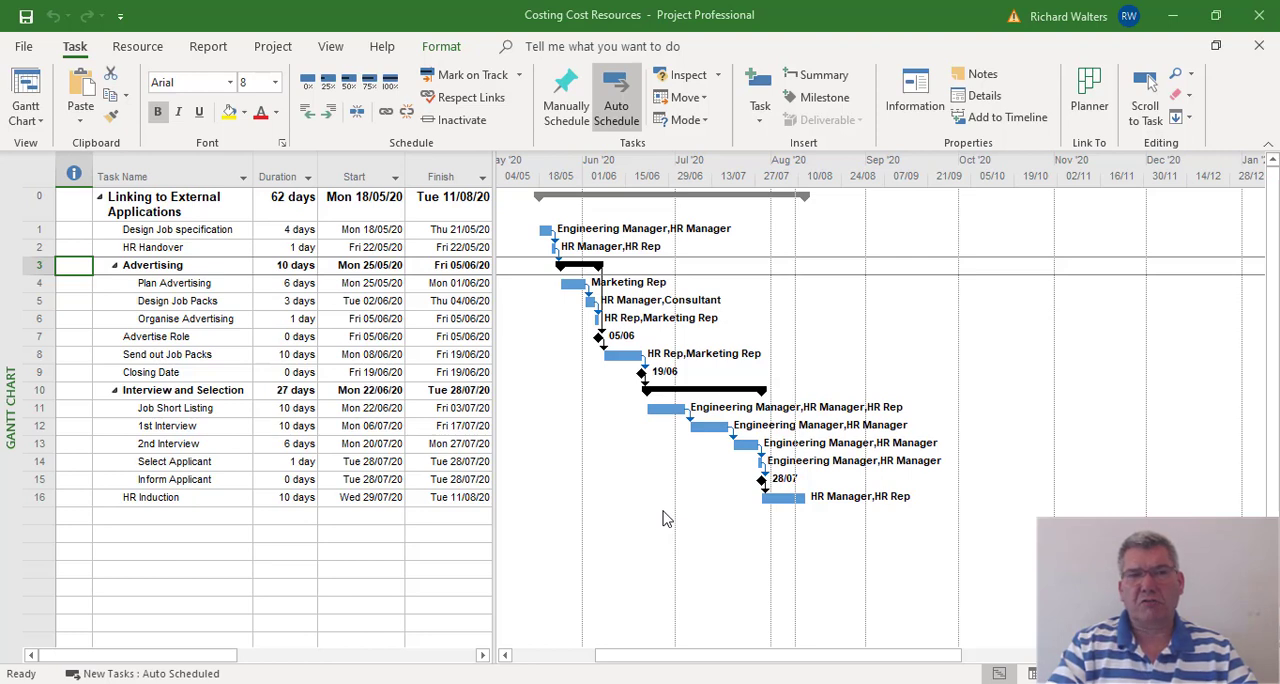
pyautogui.moveTo(160, 360)
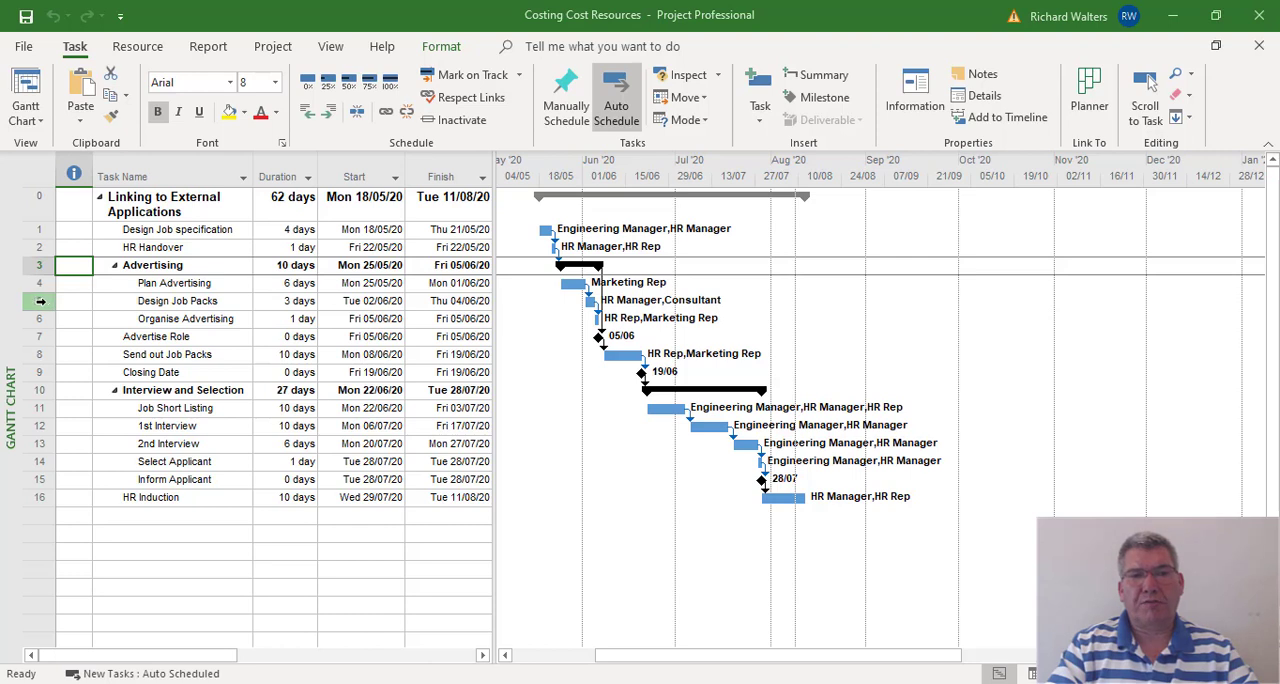
# Select the Design Job Packs task and bring up the built-in views list.
pyautogui.click(176, 300)
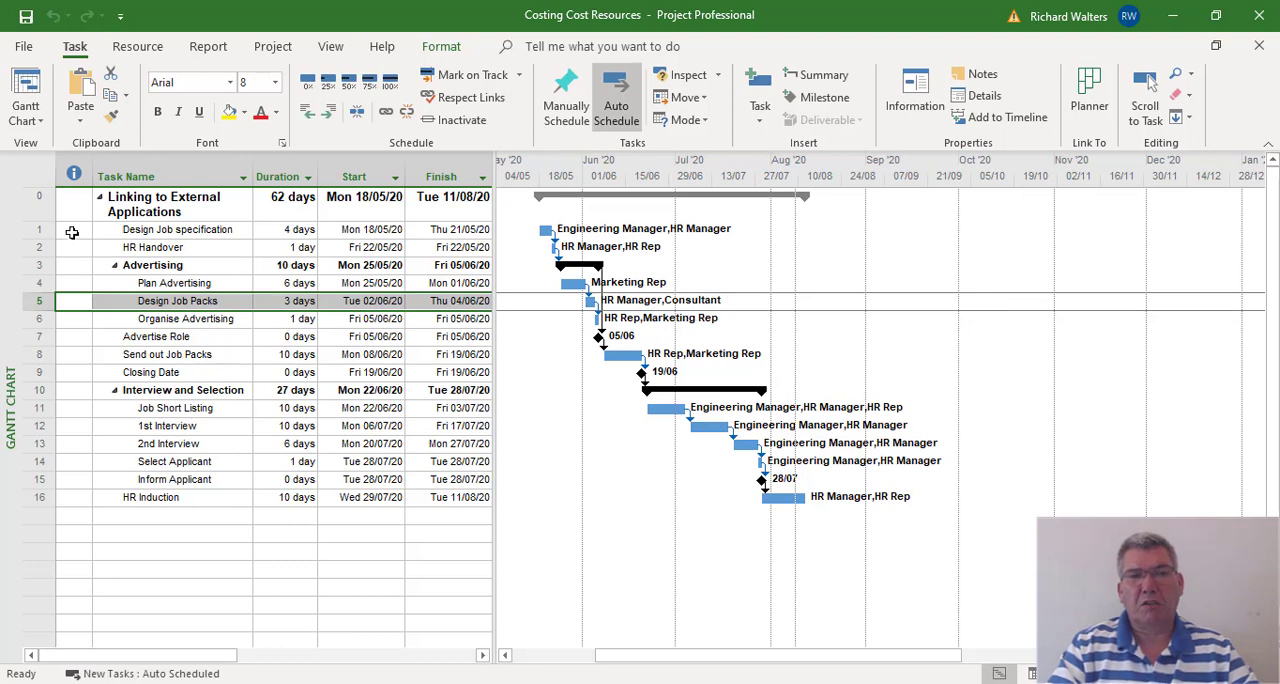
pyautogui.click(24, 100)
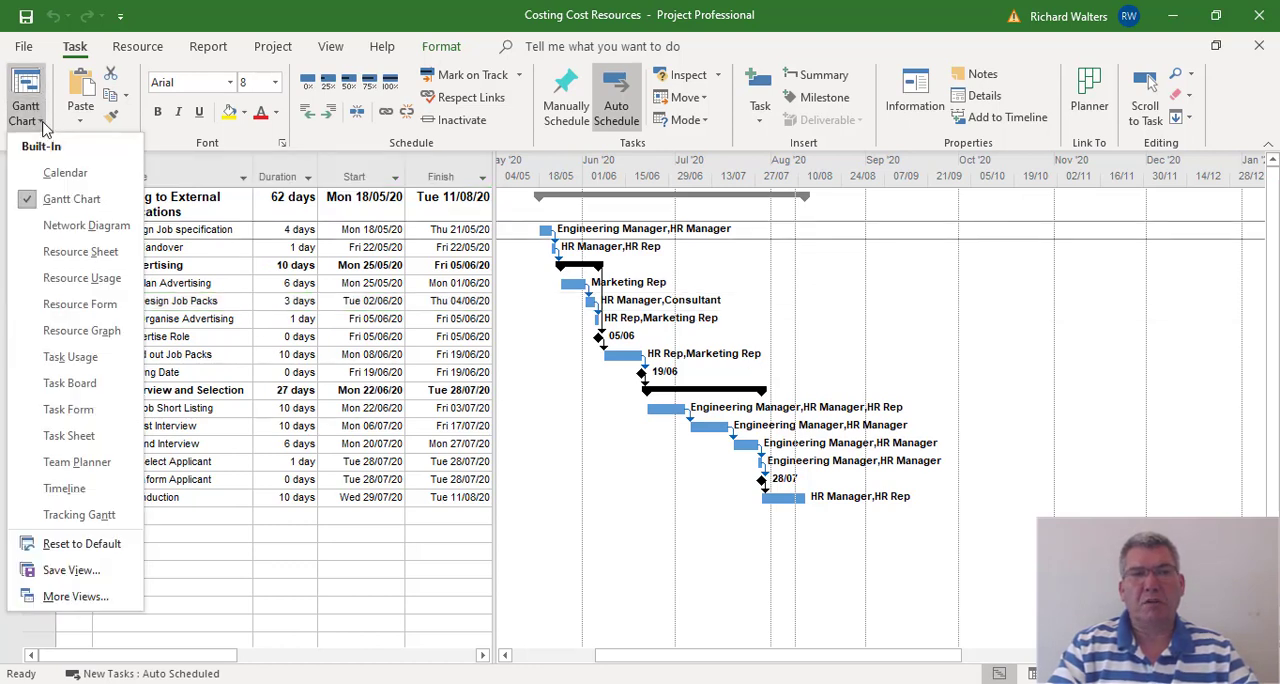
pyautogui.moveTo(68, 240)
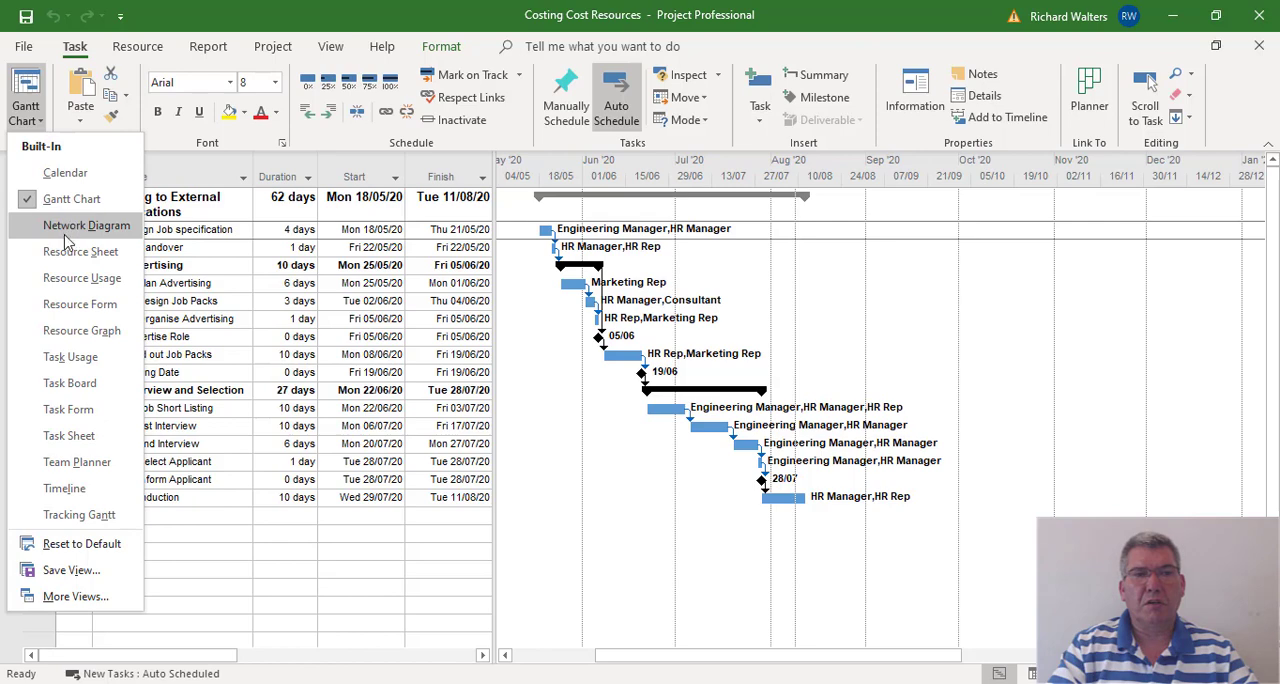
# Show the Resource Sheet and review the Consultant resource of type Cost.
pyautogui.click(80, 252)
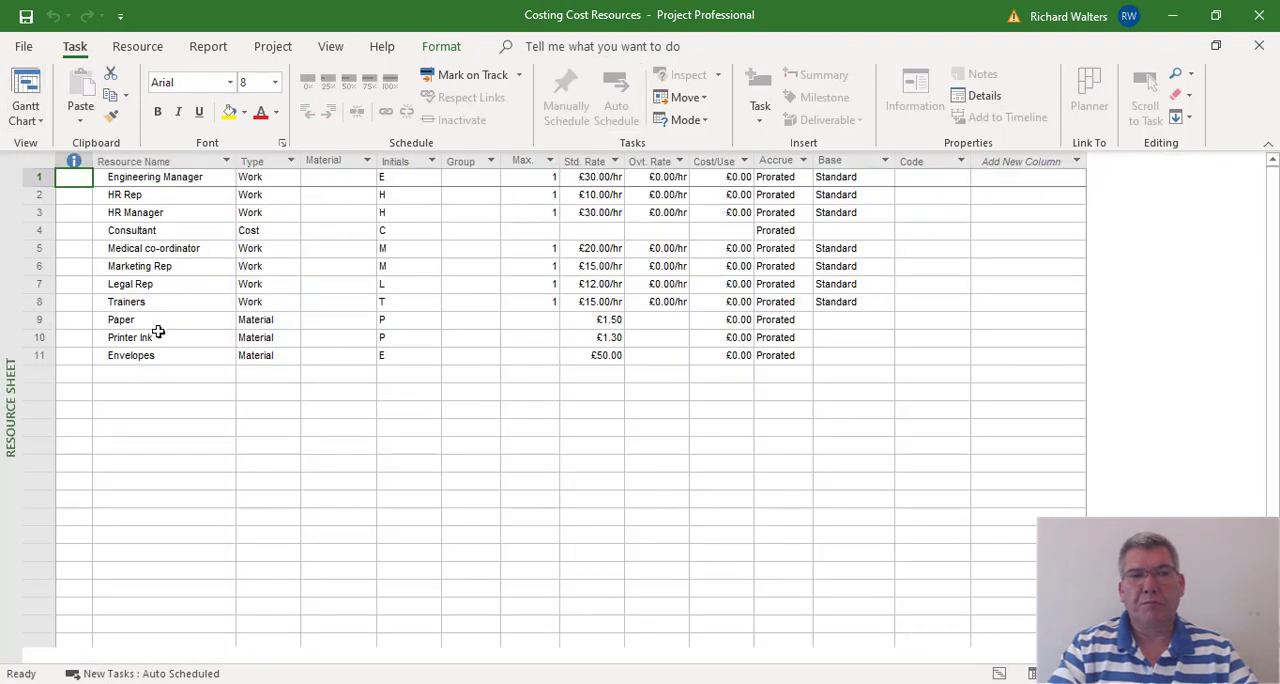
pyautogui.click(132, 230)
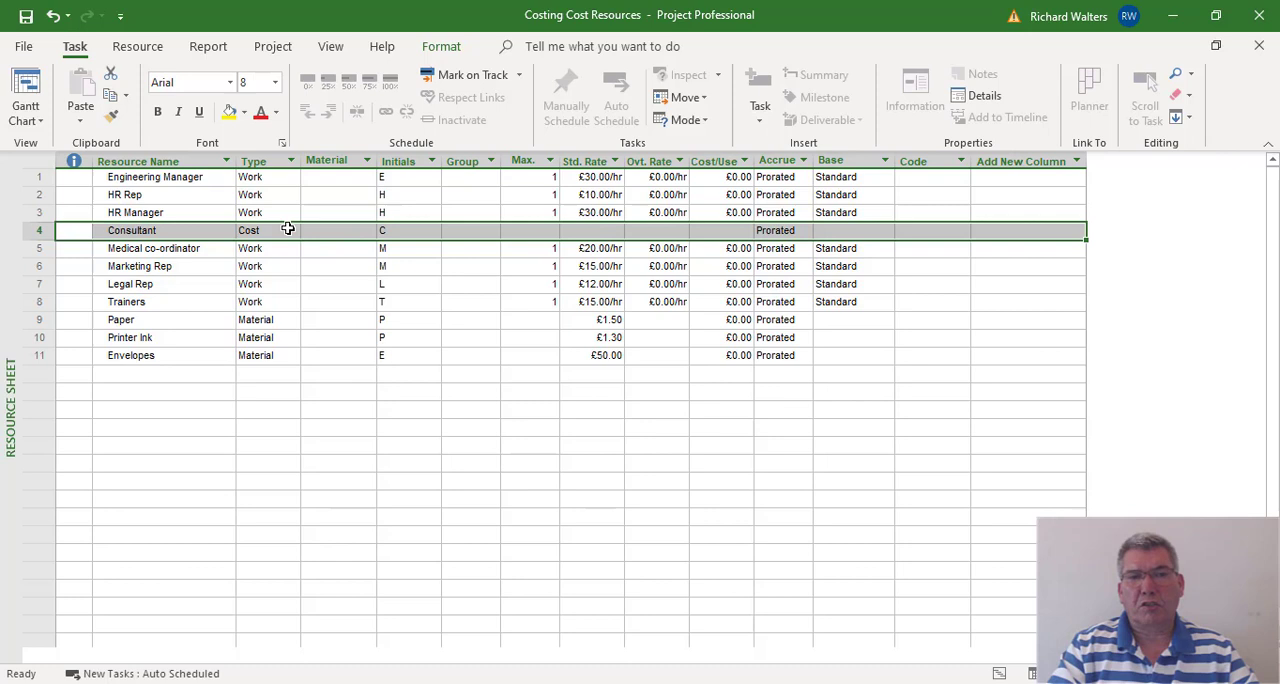
pyautogui.moveTo(338, 234)
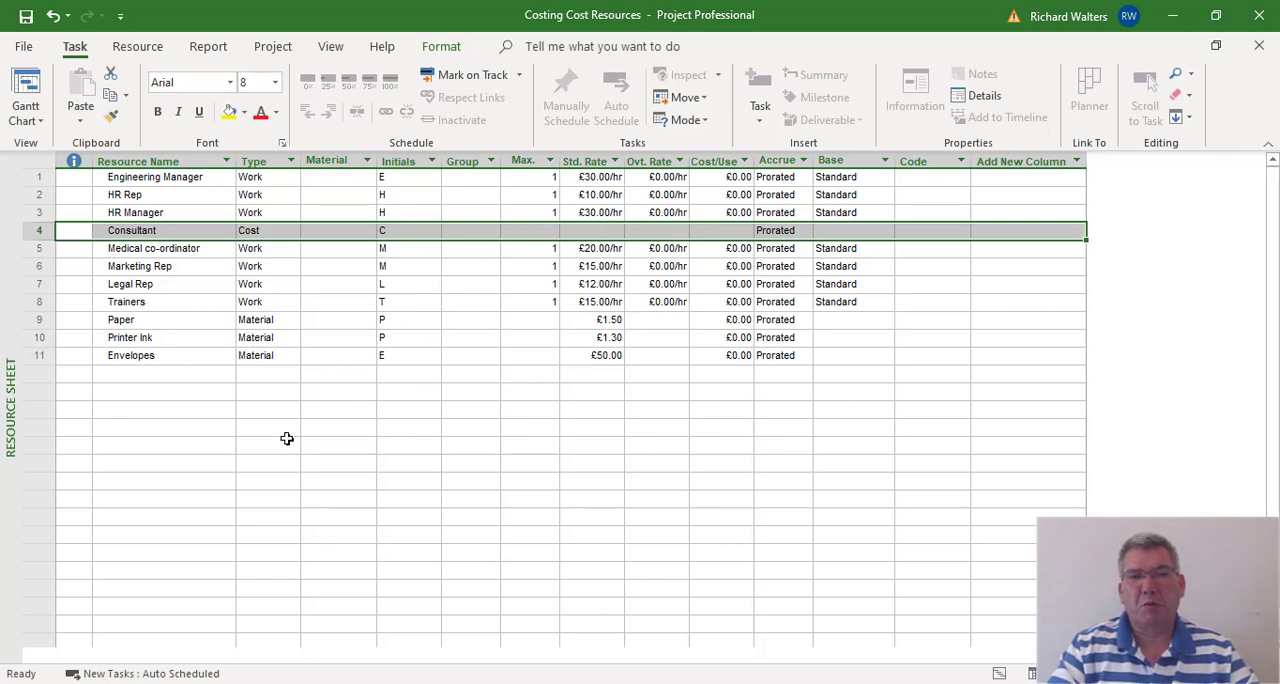
pyautogui.moveTo(348, 330)
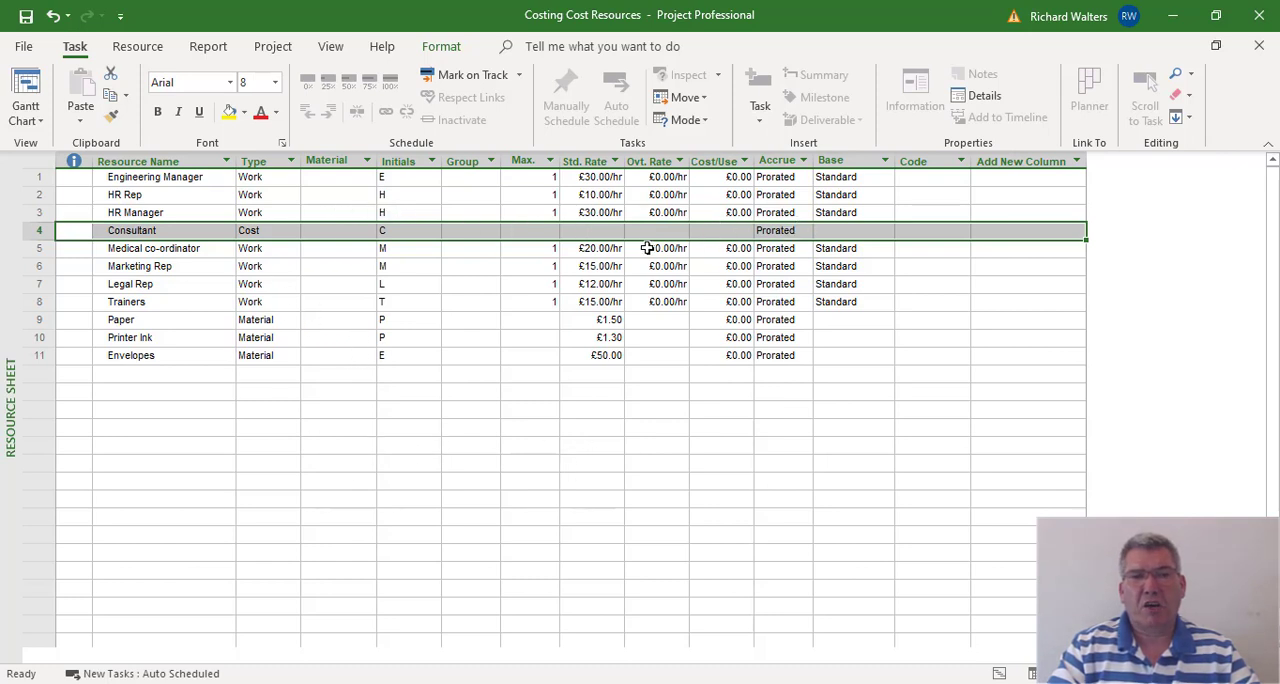
pyautogui.moveTo(292, 248)
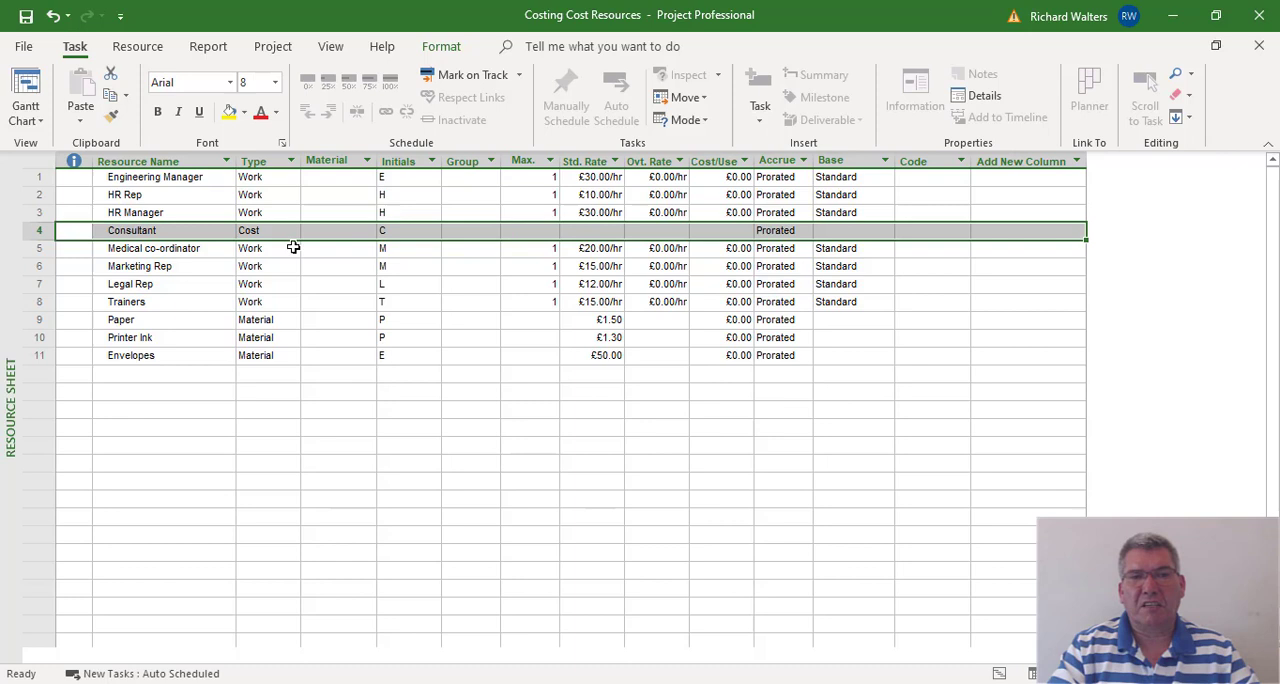
pyautogui.moveTo(282, 230)
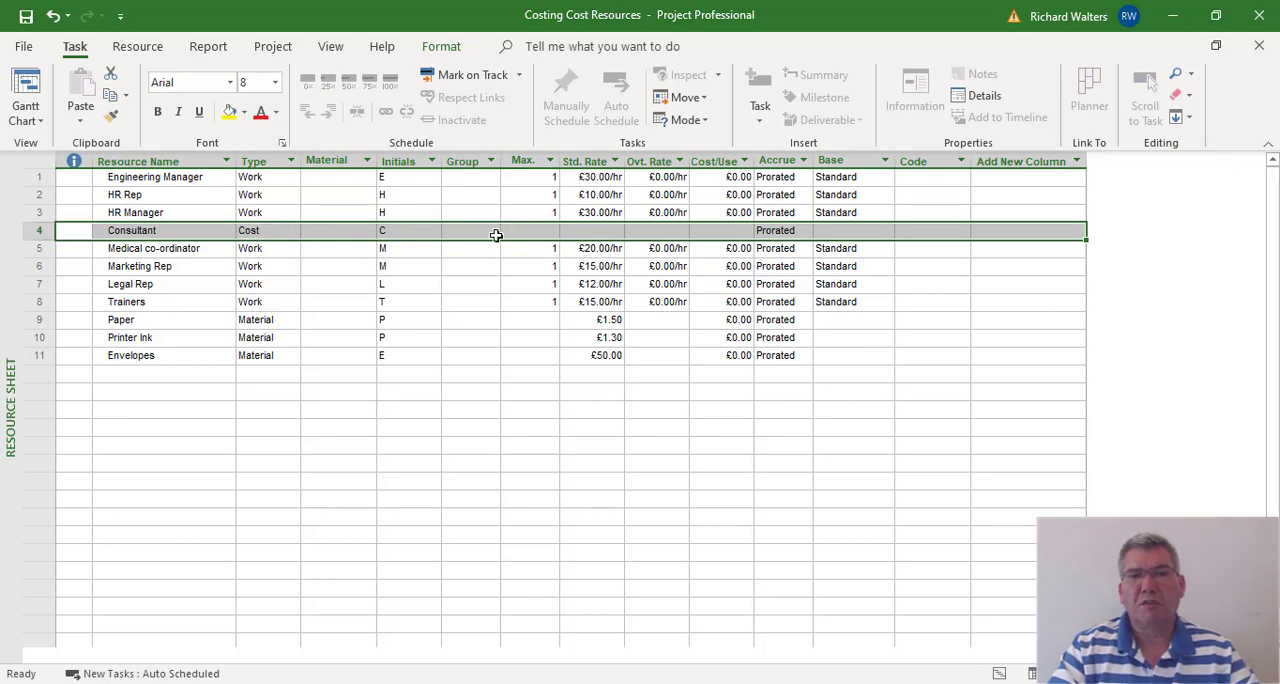
pyautogui.moveTo(304, 224)
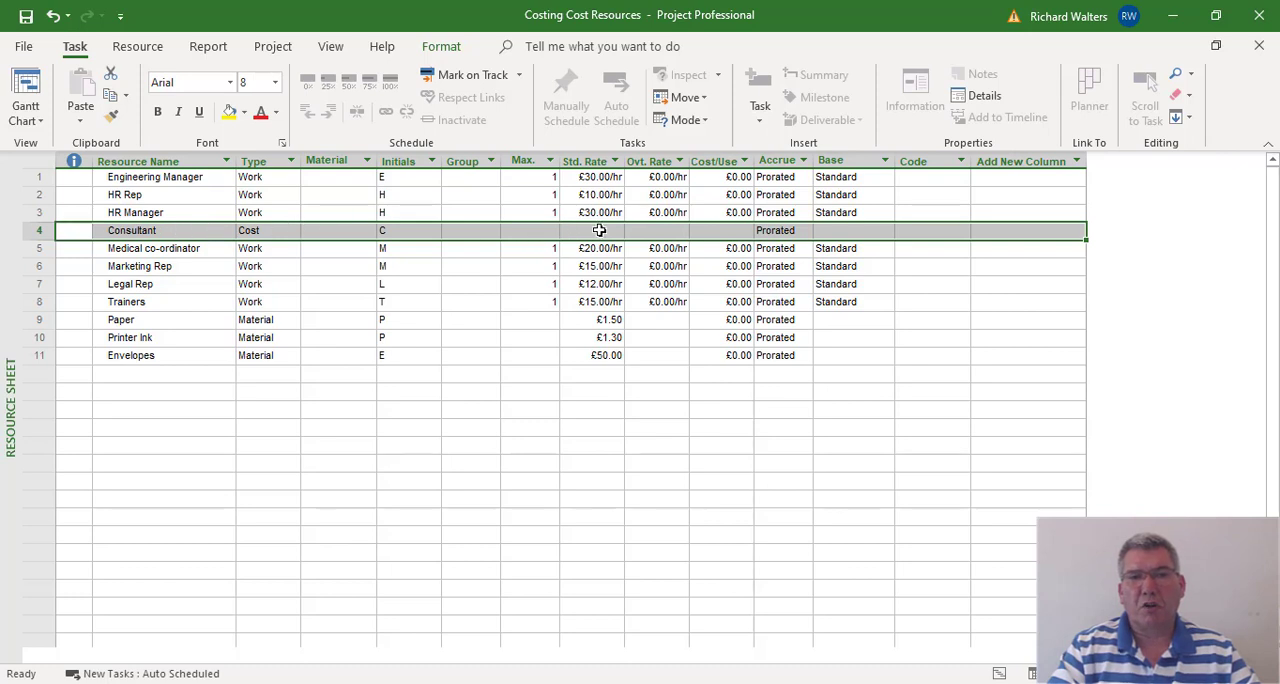
pyautogui.click(160, 372)
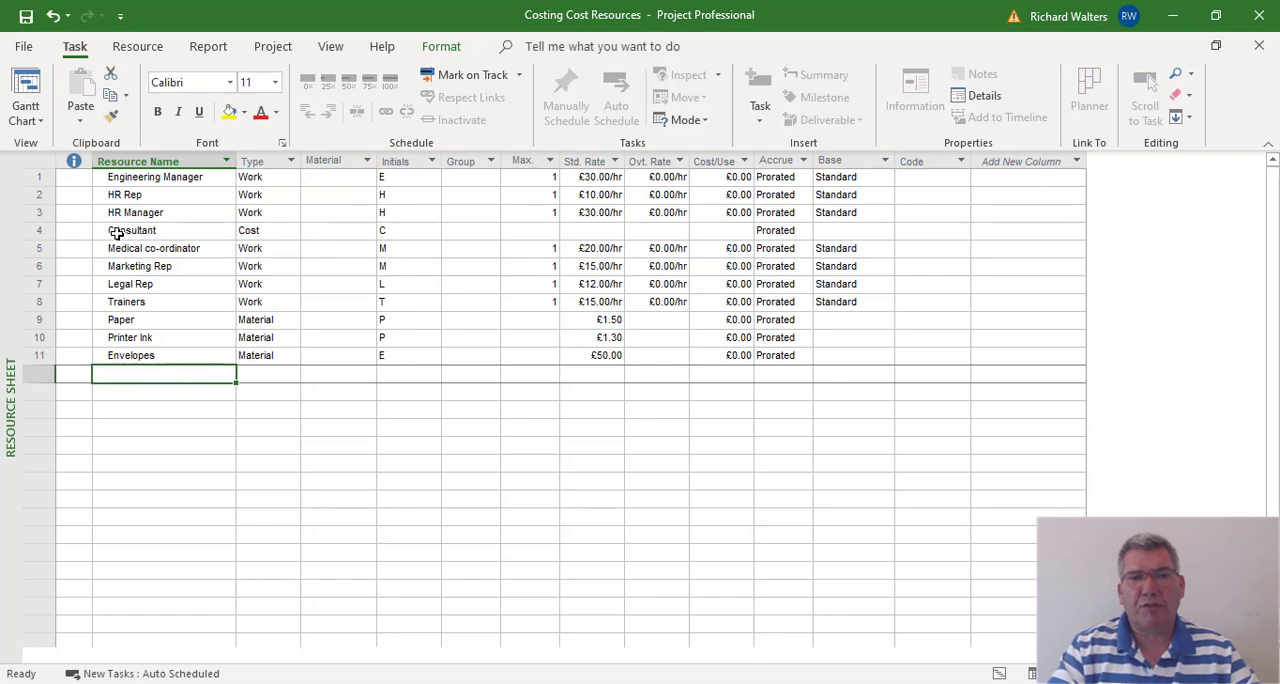
# Go back to the Gantt Chart view and bring up the Tables list from the View ribbon.
pyautogui.click(20, 90)
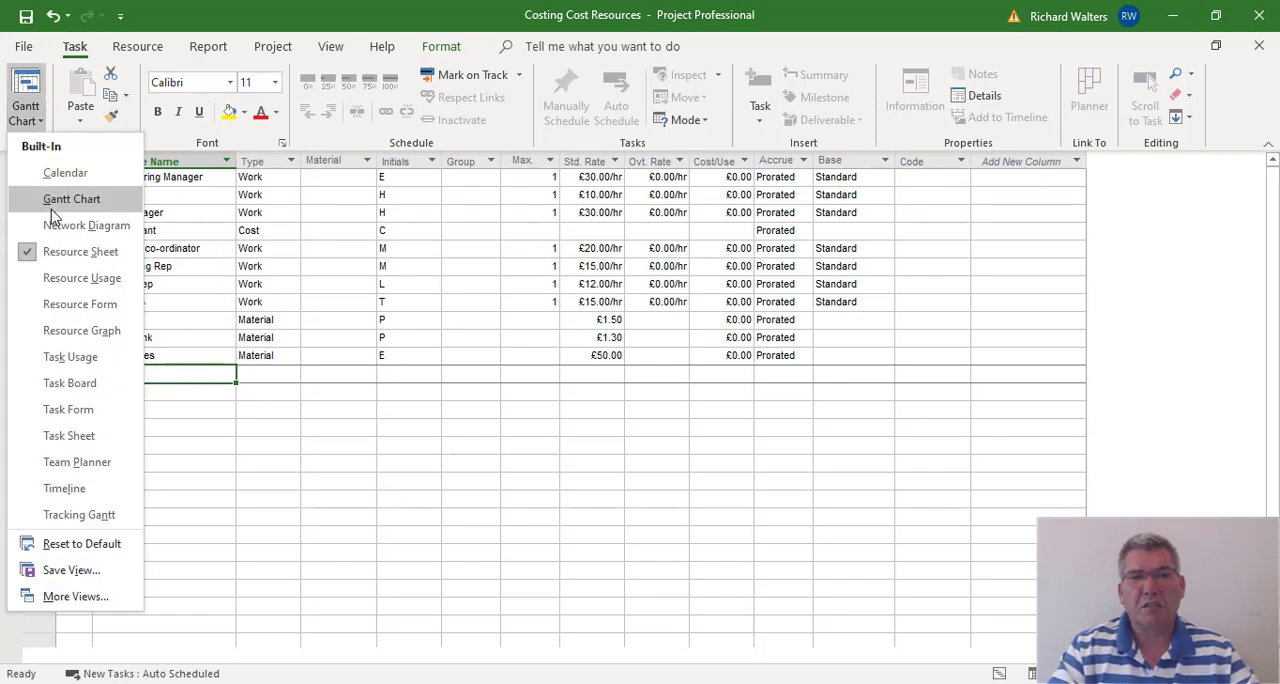
pyautogui.click(70, 200)
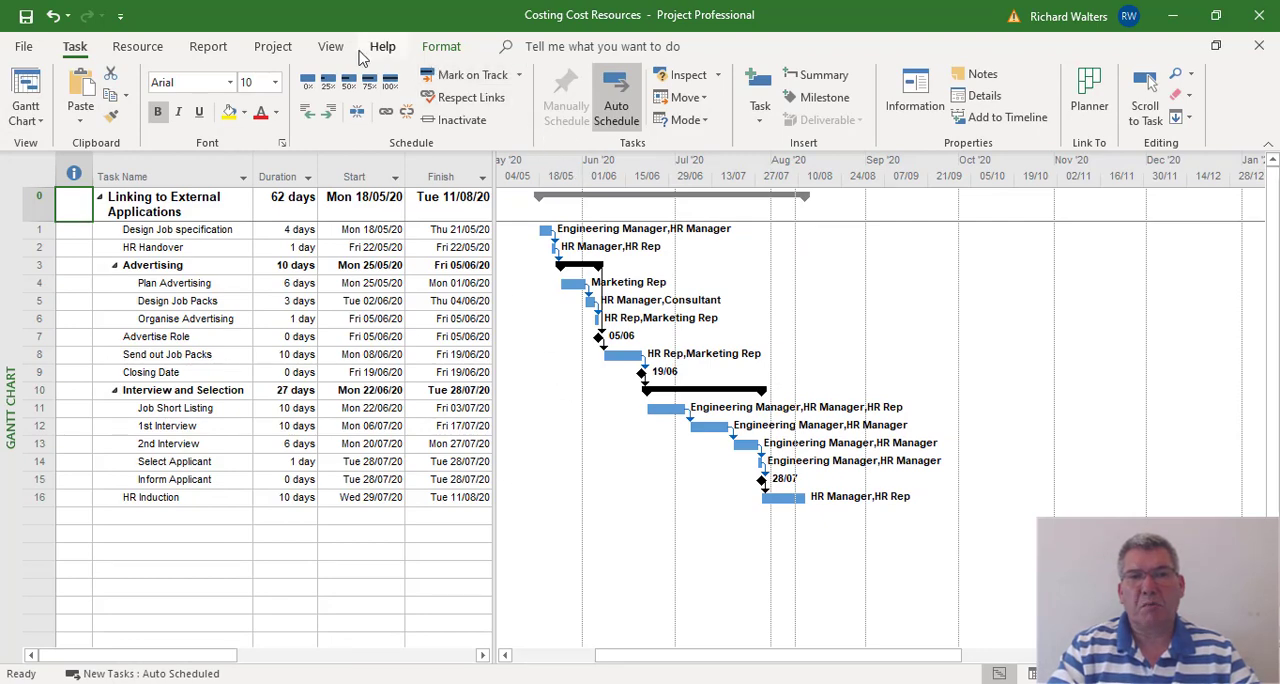
pyautogui.click(330, 46)
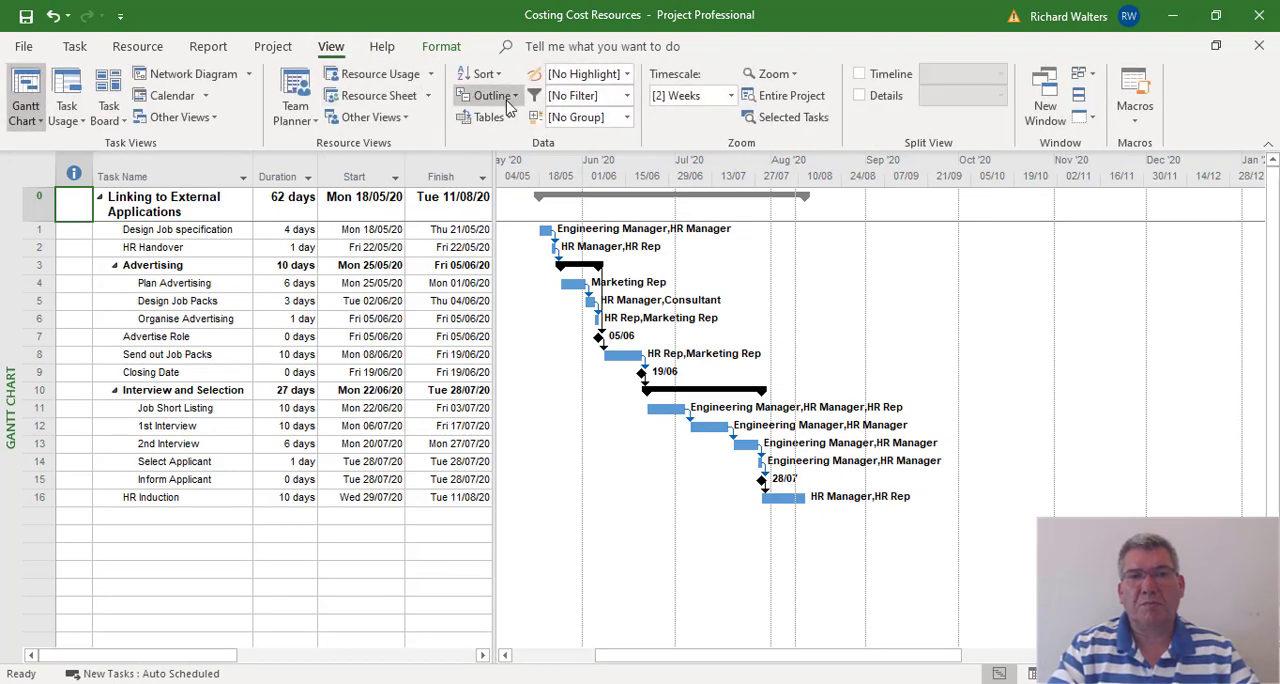
pyautogui.click(486, 116)
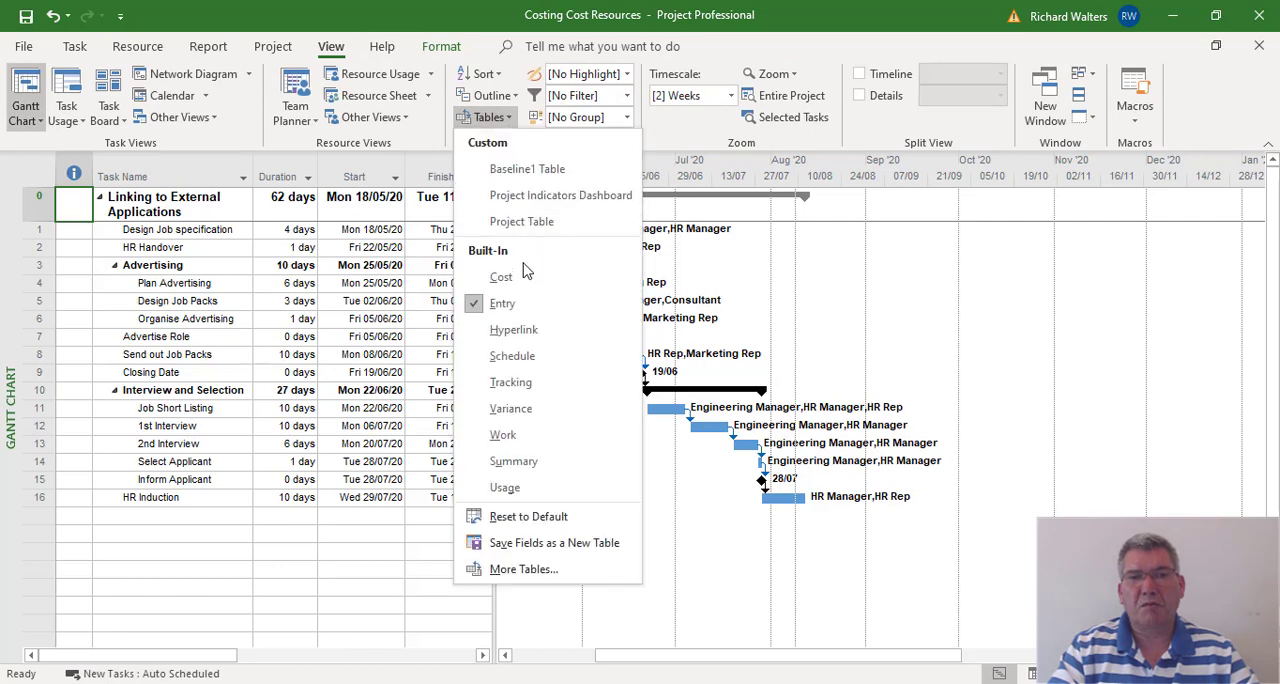
# Apply the Cost table so the Gantt chart lists fixed costs, accrual and total costs.
pyautogui.click(500, 276)
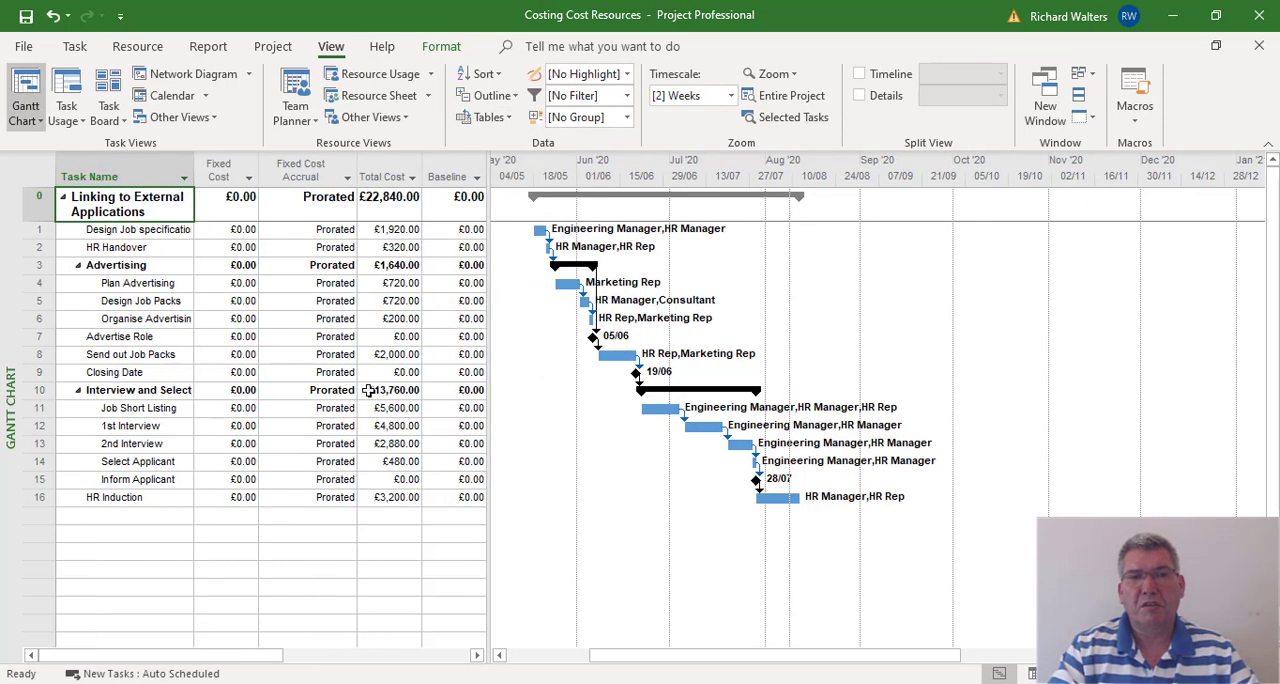
pyautogui.moveTo(308, 336)
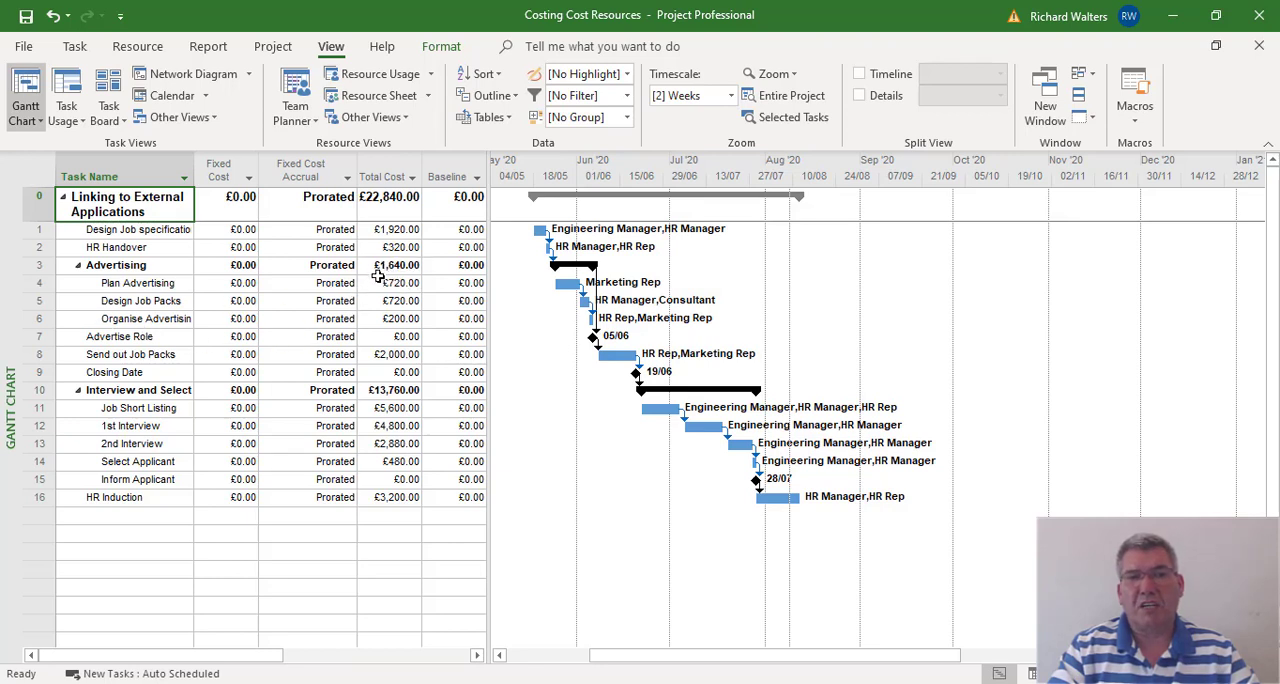
pyautogui.moveTo(280, 318)
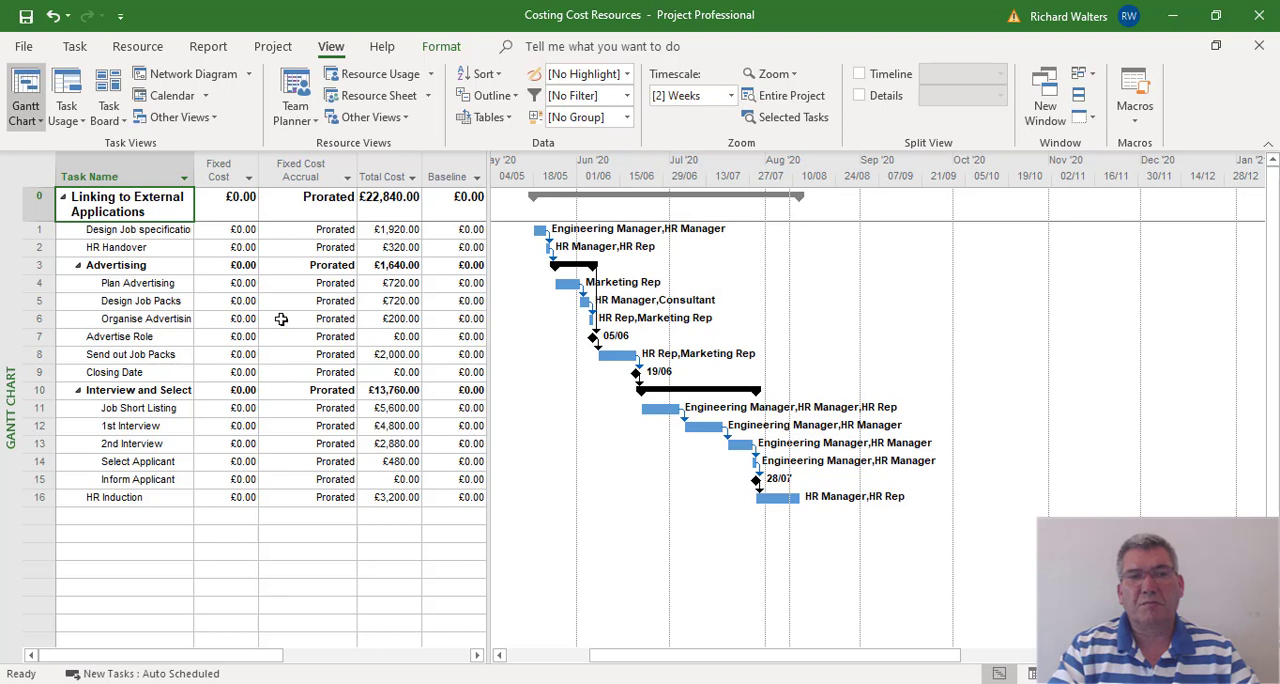
pyautogui.moveTo(382, 272)
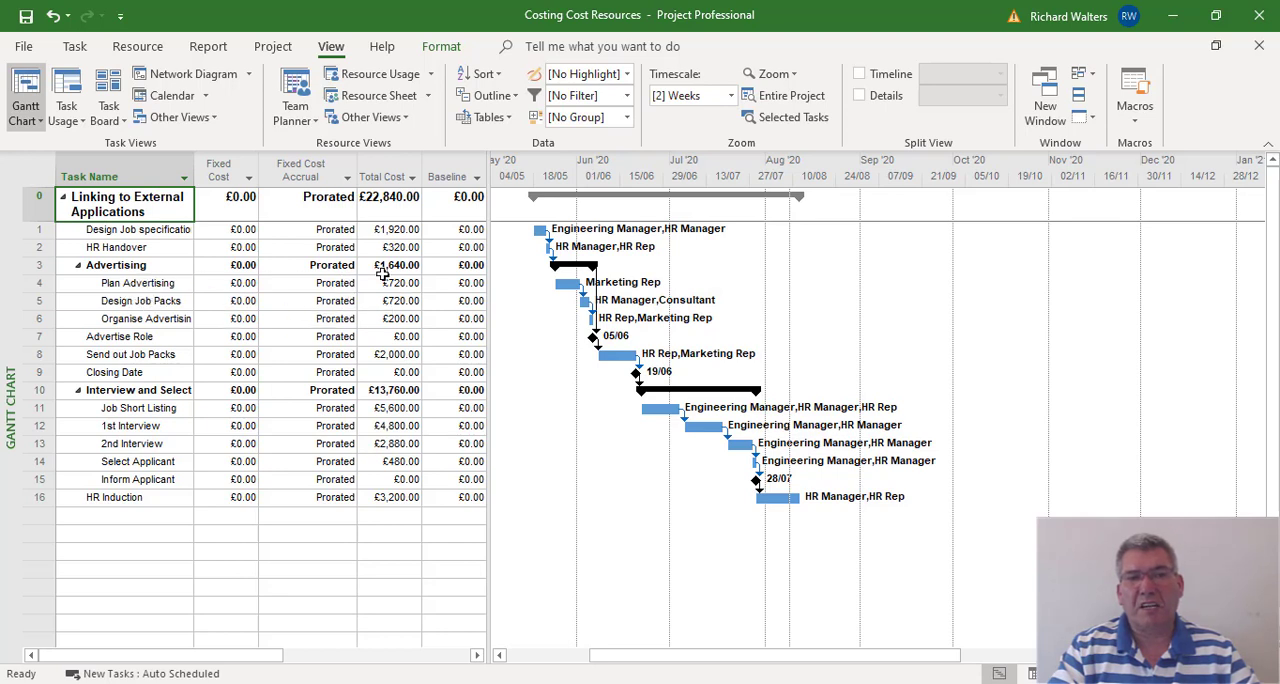
pyautogui.moveTo(376, 278)
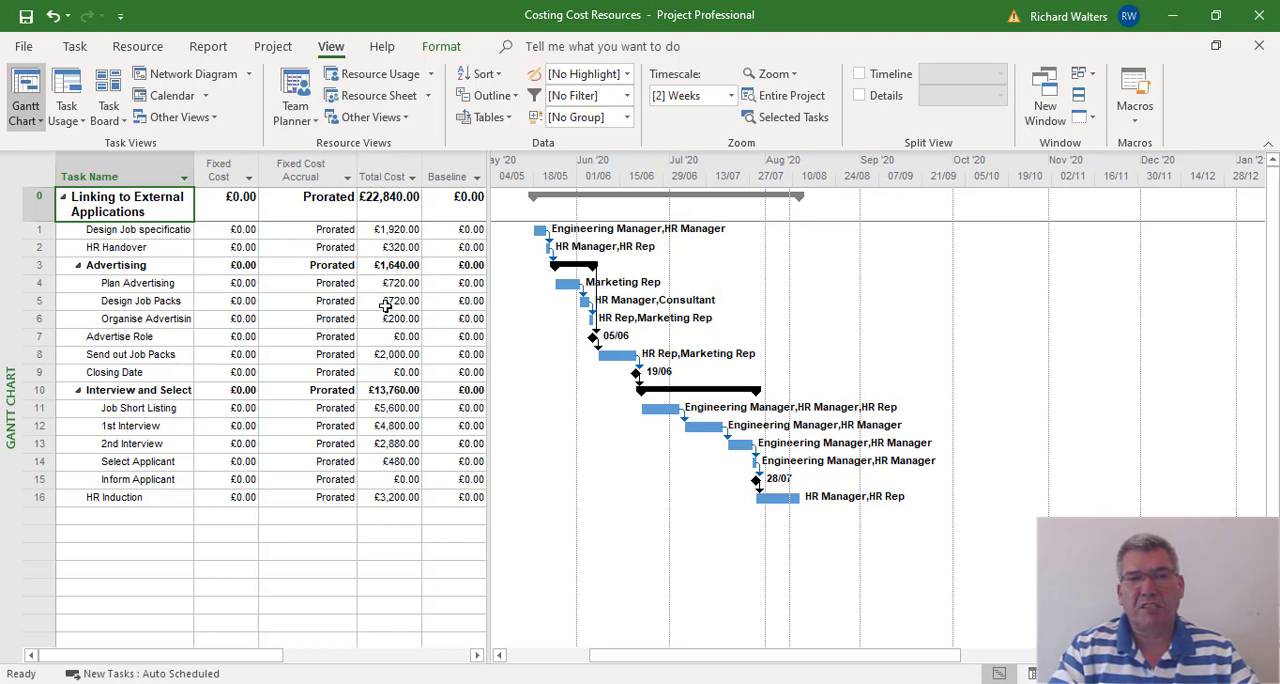
pyautogui.moveTo(228, 308)
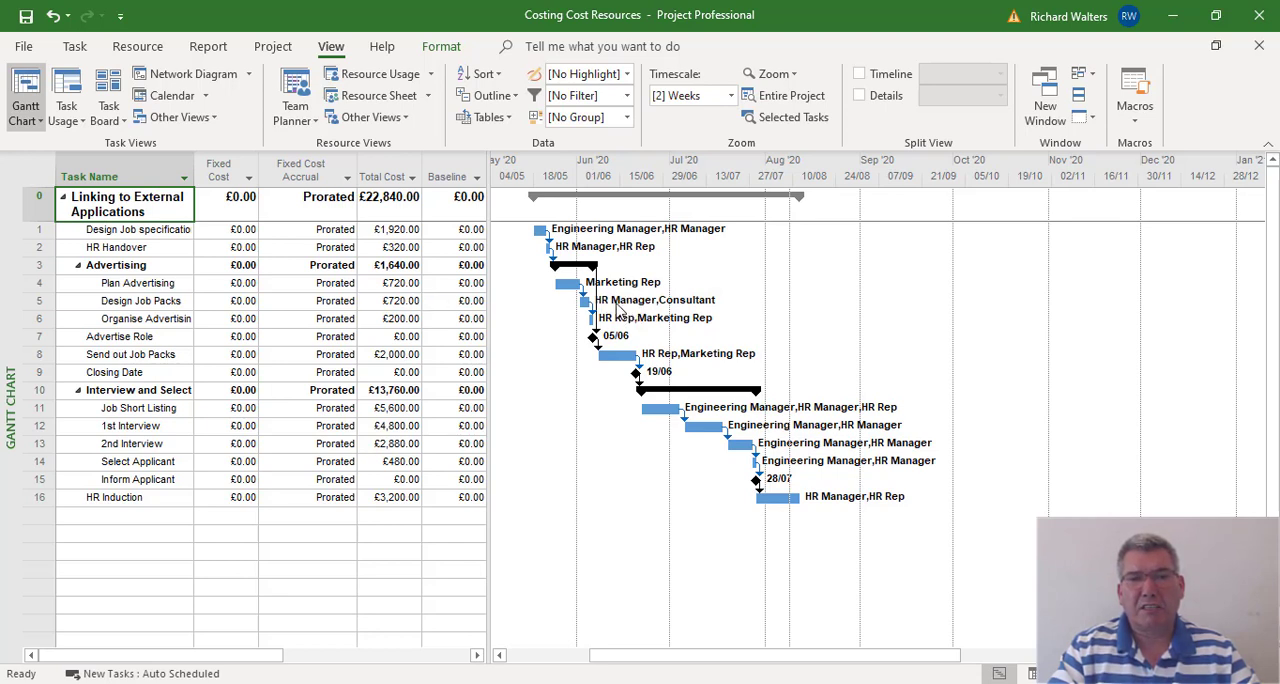
pyautogui.moveTo(712, 308)
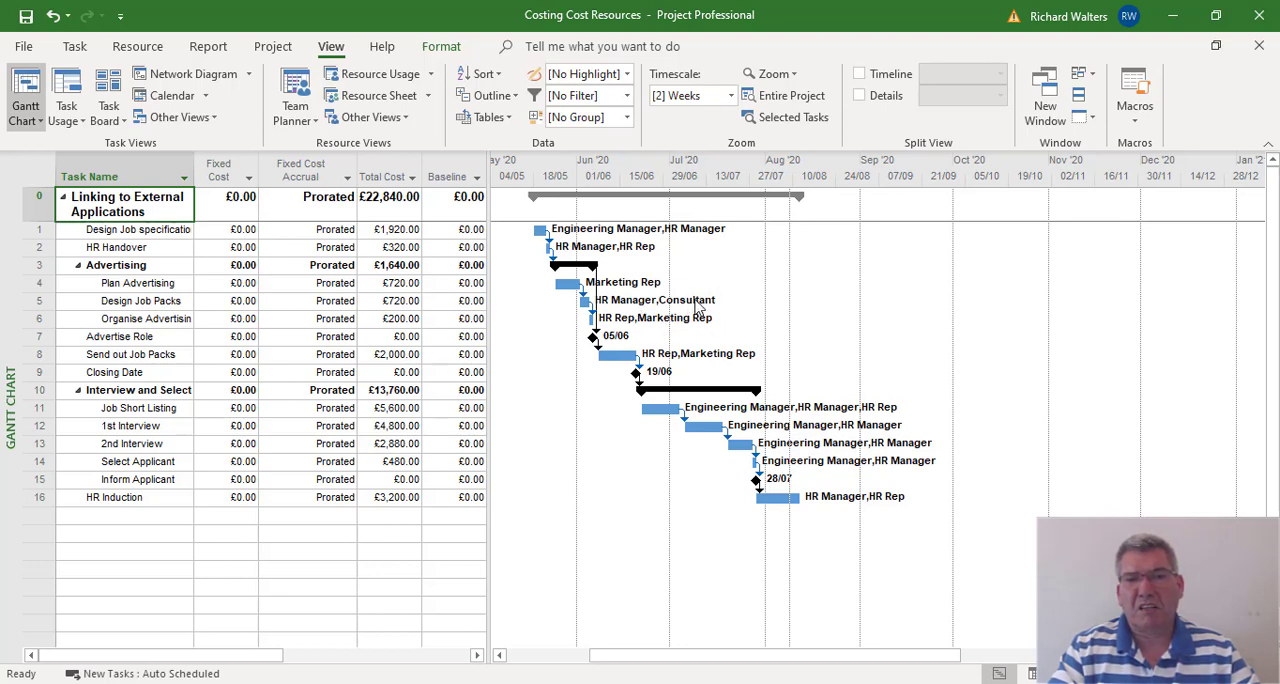
pyautogui.moveTo(710, 312)
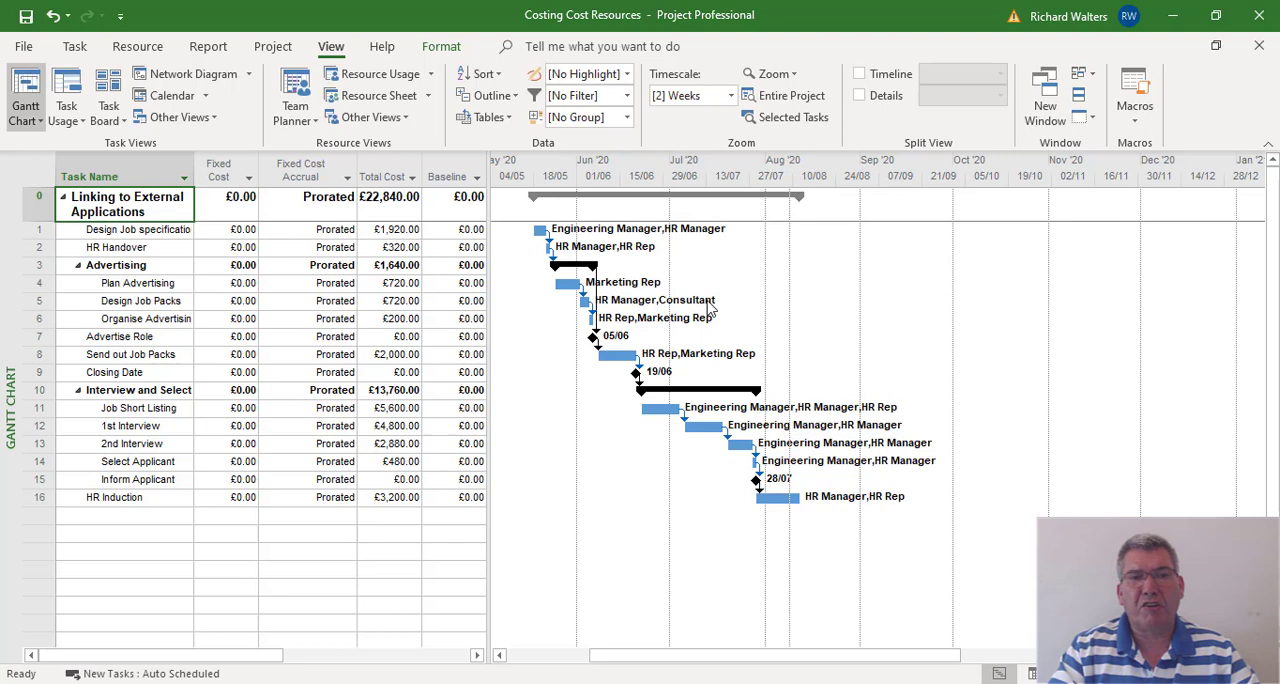
pyautogui.moveTo(162, 316)
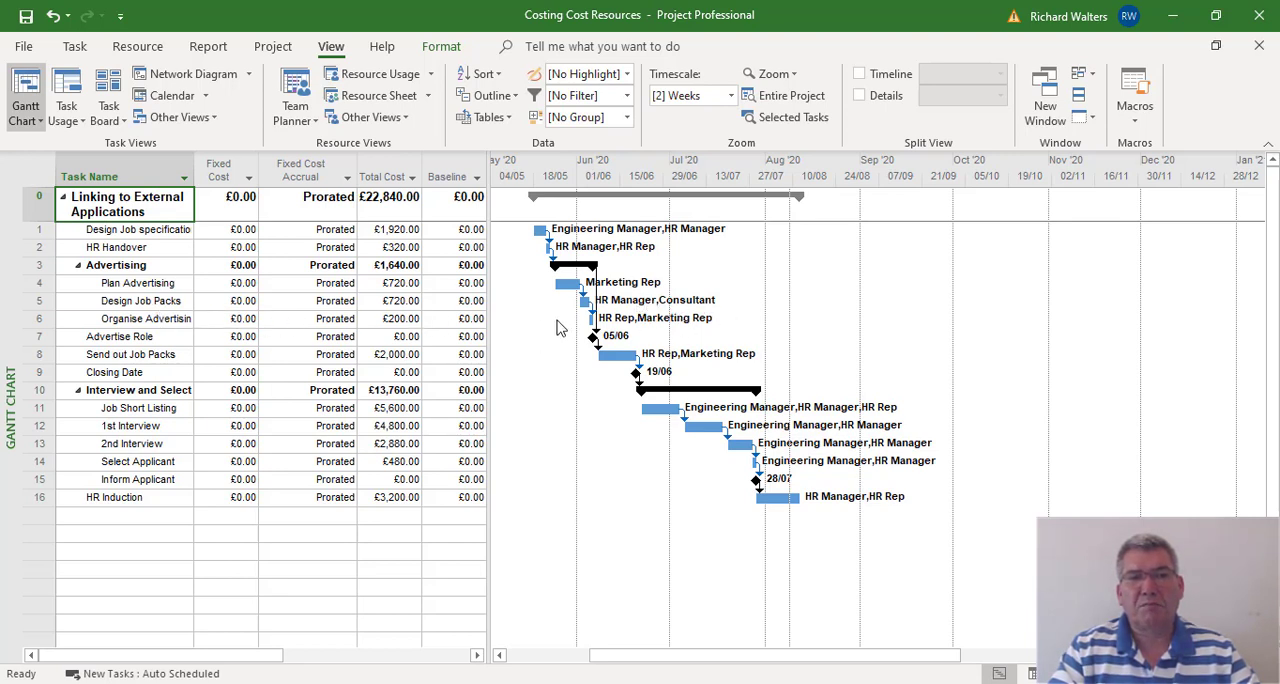
pyautogui.moveTo(410, 272)
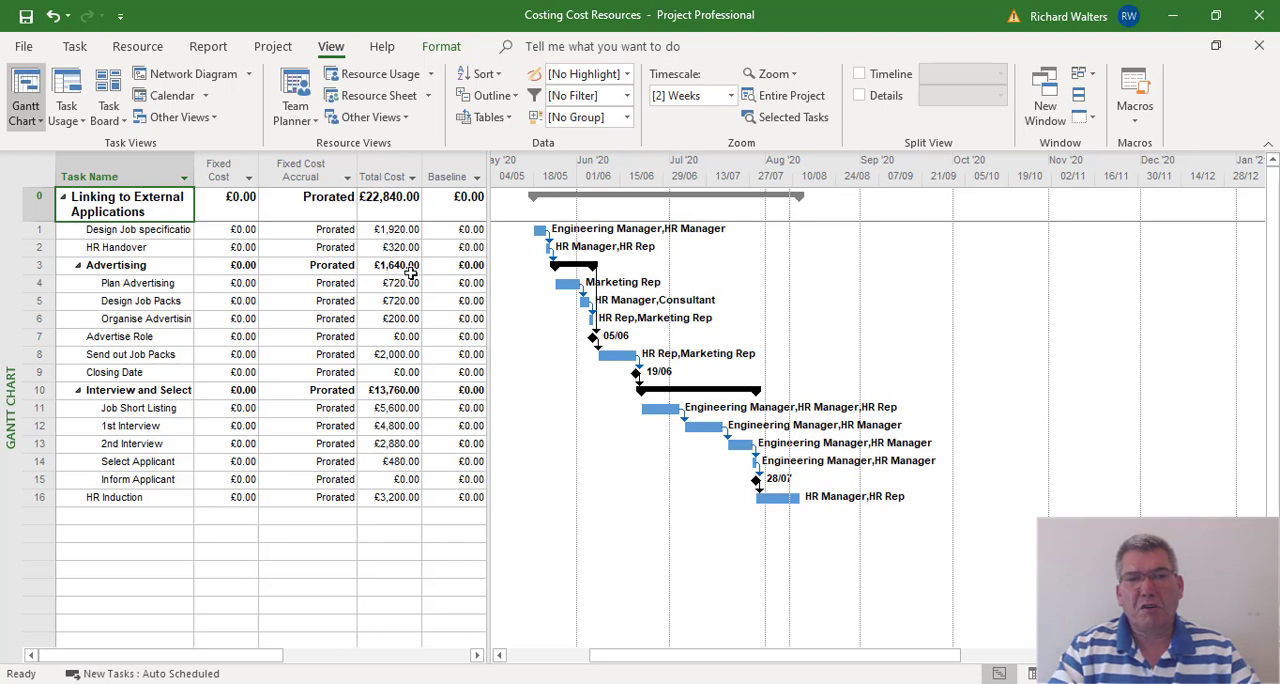
pyautogui.moveTo(390, 328)
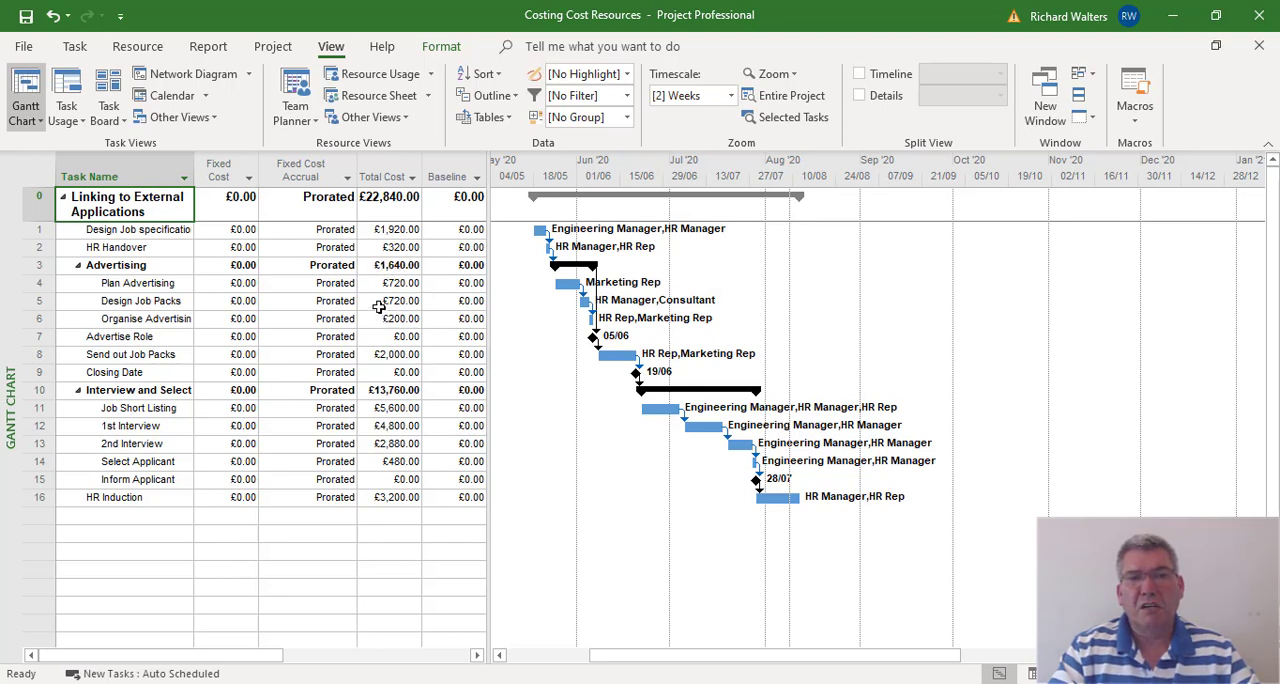
pyautogui.moveTo(414, 300)
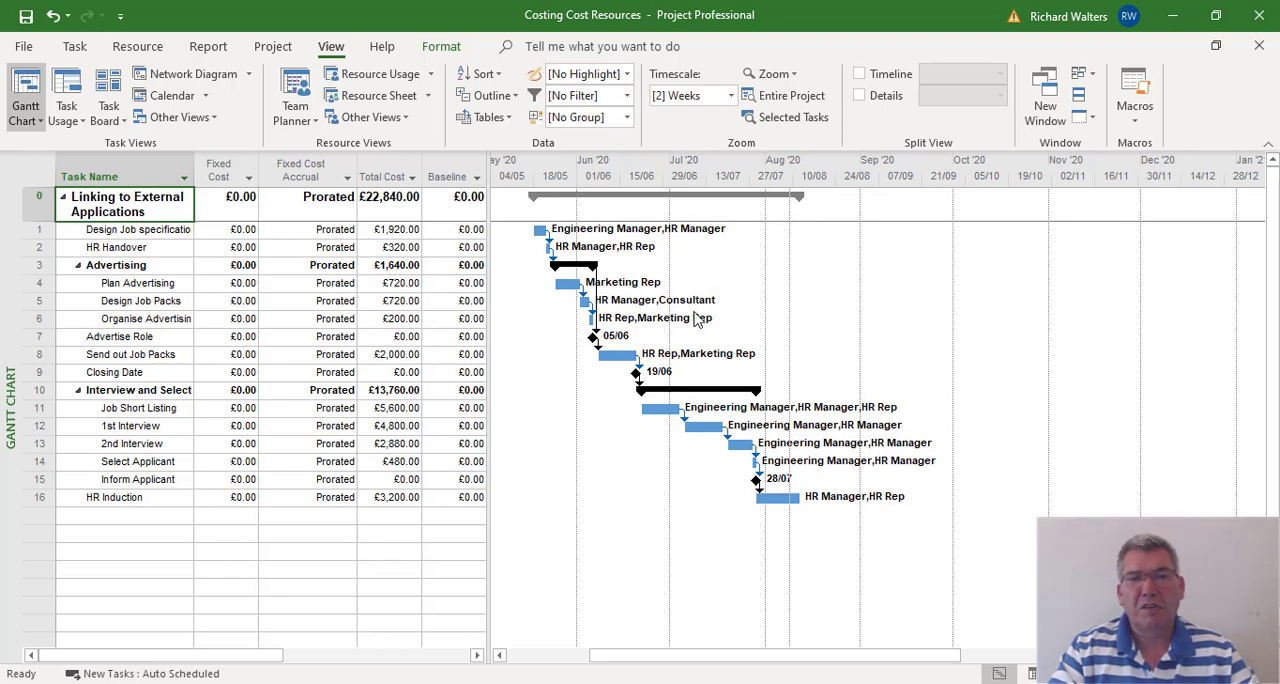
pyautogui.moveTo(684, 322)
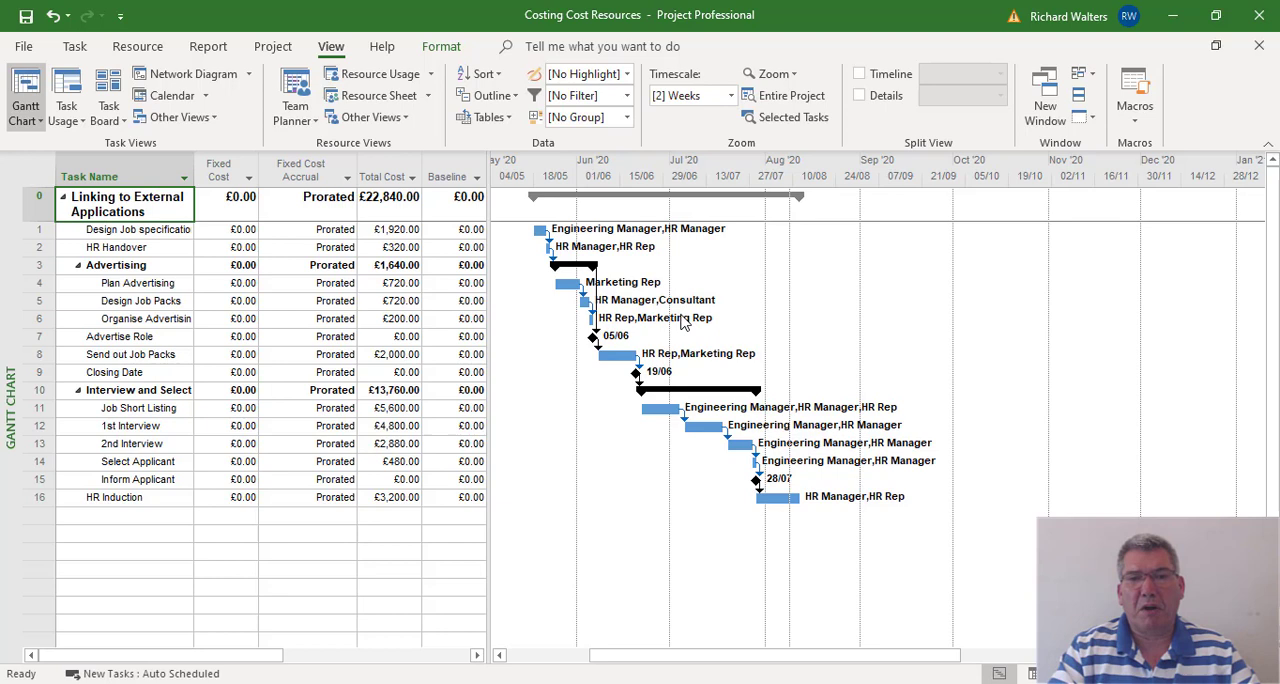
pyautogui.moveTo(672, 308)
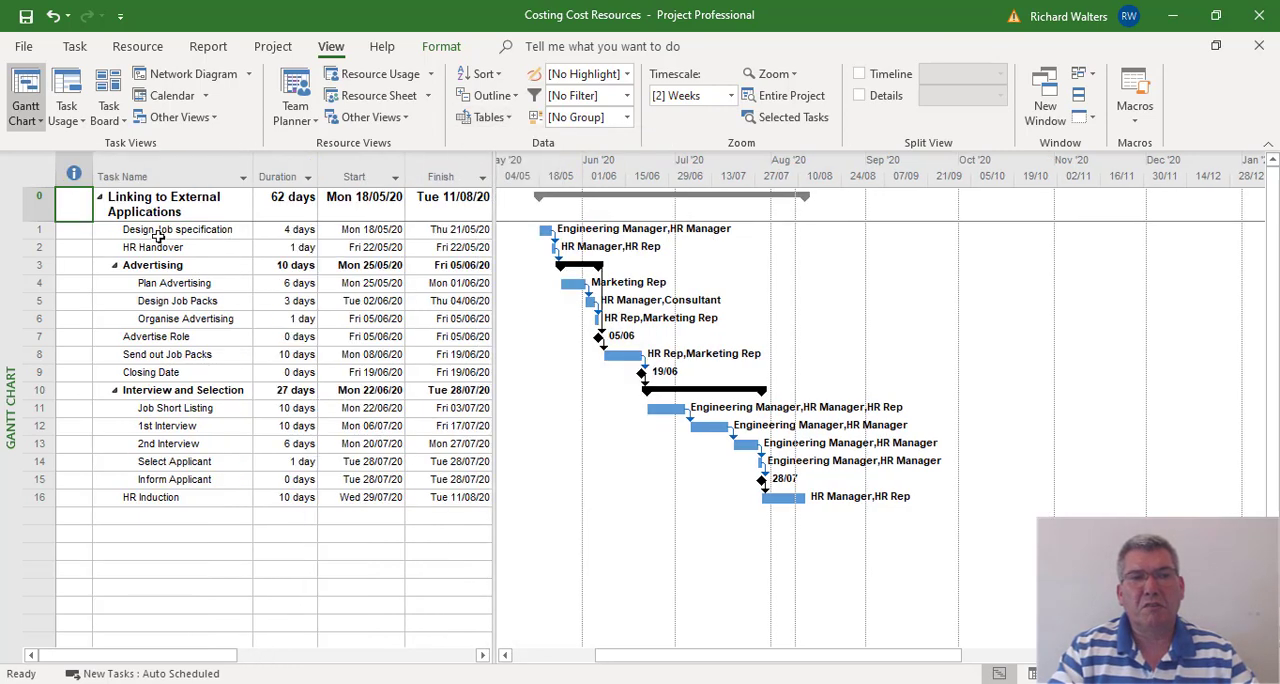
# Switch from the Gantt chart to the Task Usage view of resource assignments.
pyautogui.click(76, 48)
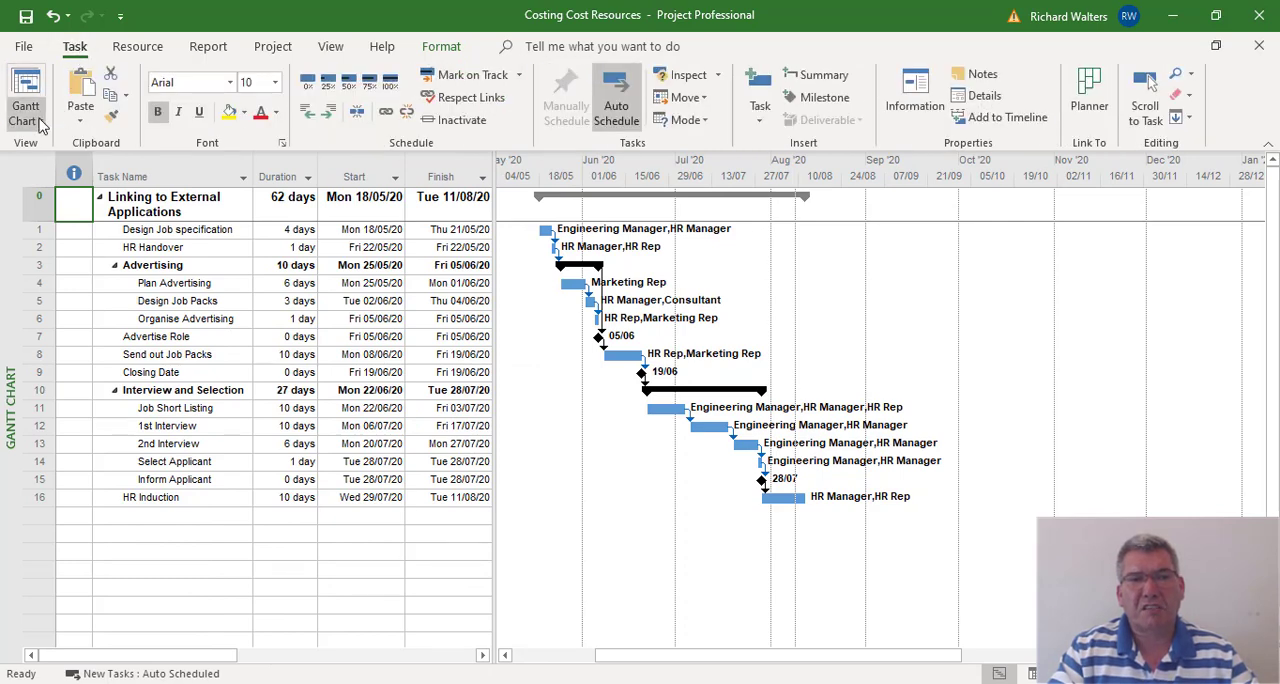
pyautogui.click(24, 90)
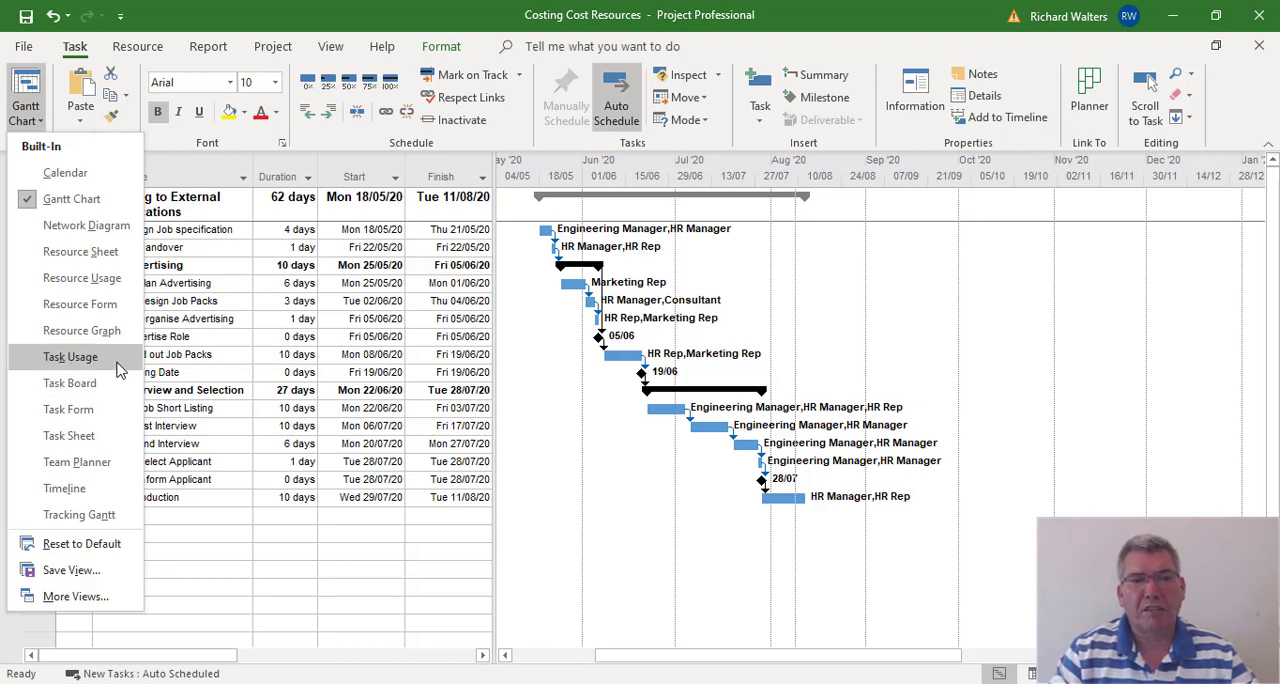
pyautogui.moveTo(72, 356)
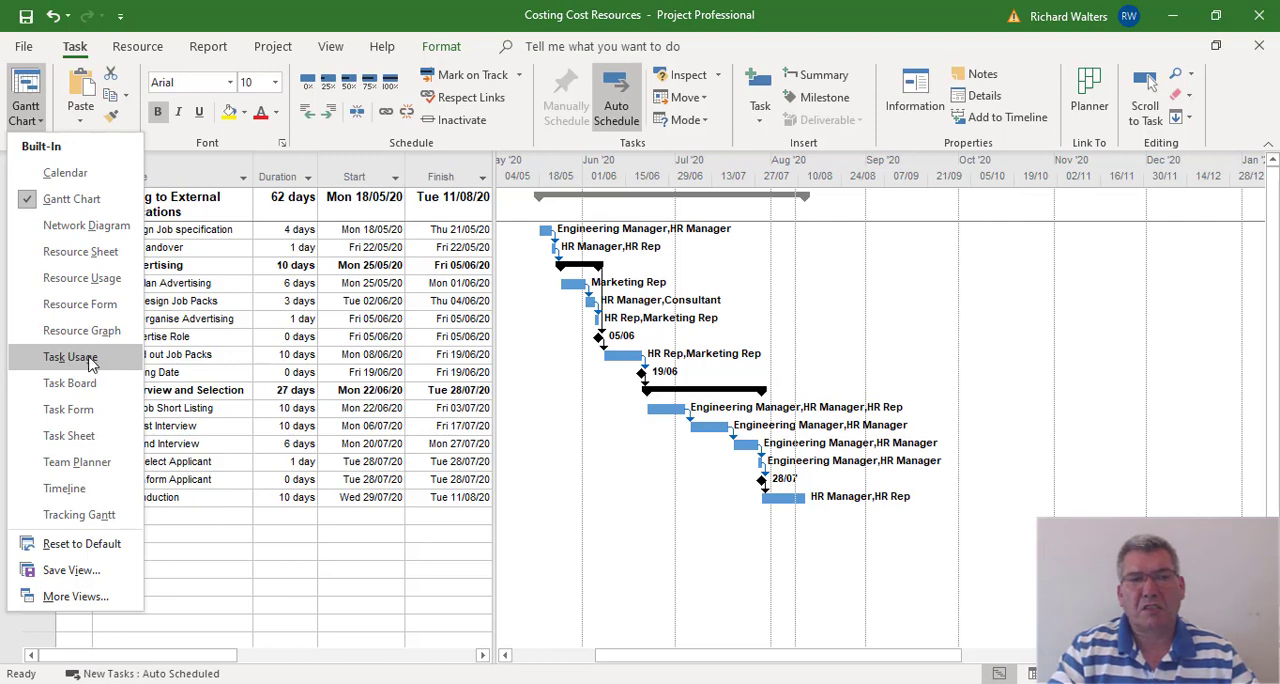
pyautogui.click(70, 356)
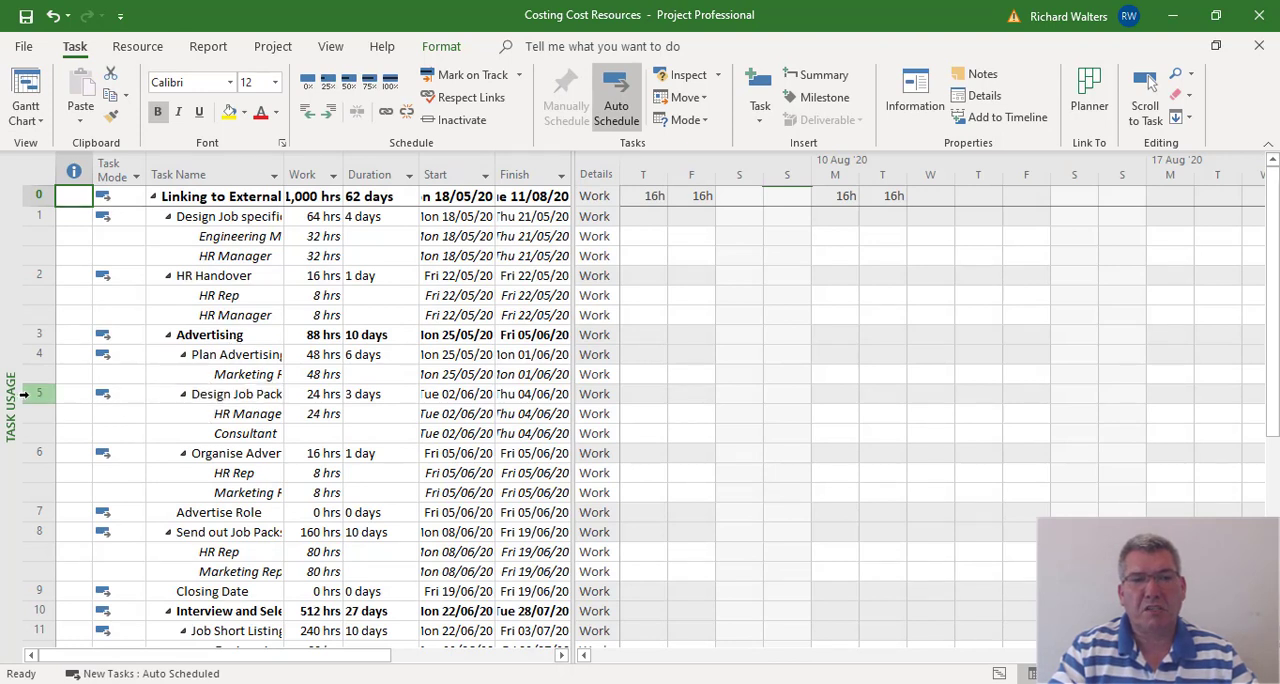
# Select the Consultant assignment row under Design Job Packs.
pyautogui.click(66, 392)
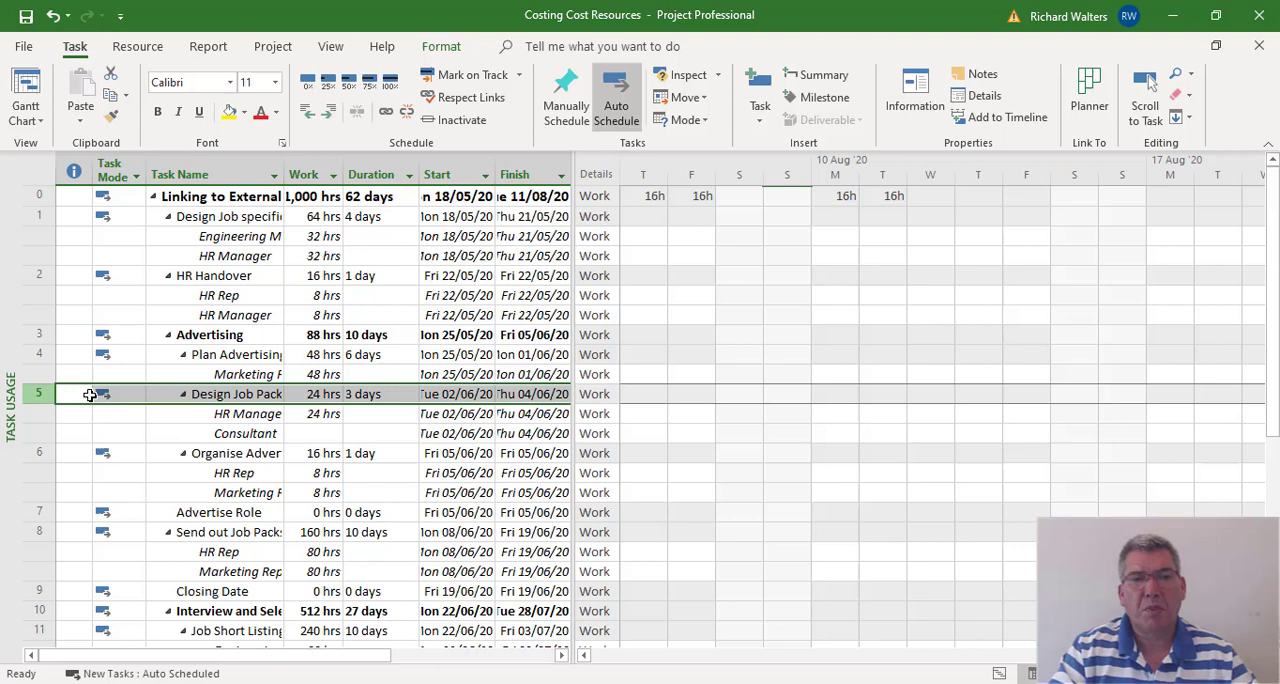
pyautogui.click(244, 432)
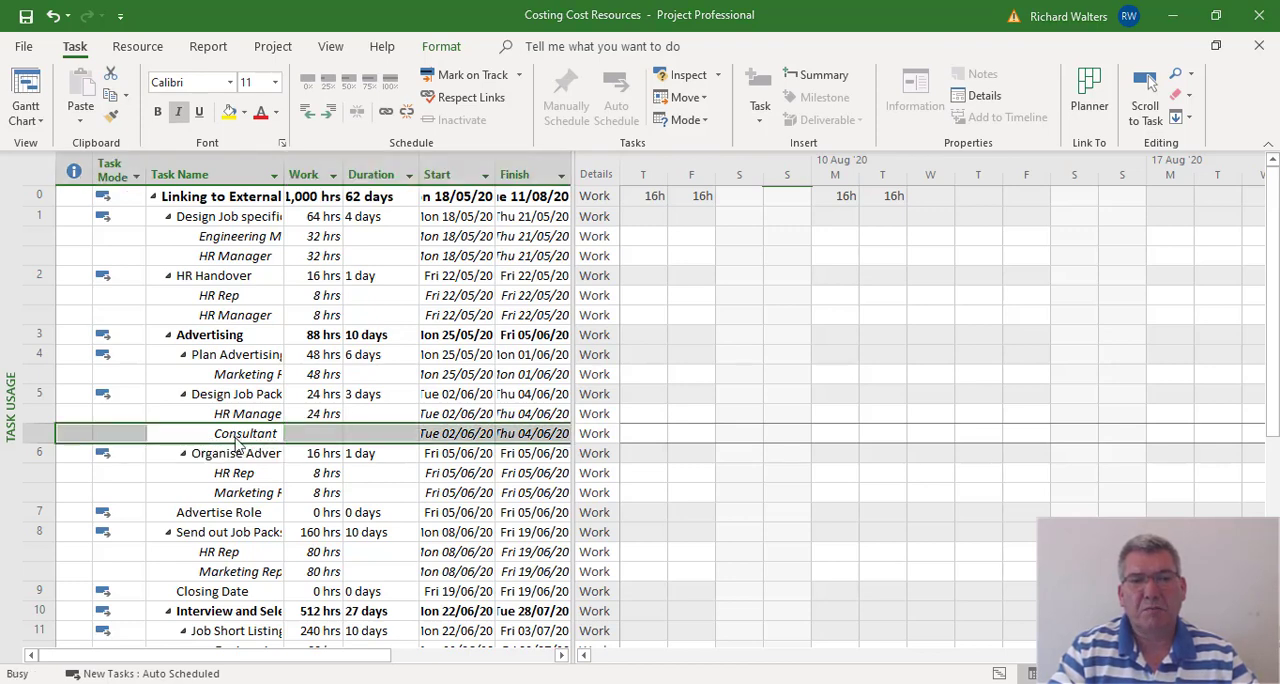
# Set the Consultant assignment's cost to 1500 in Assignment Information and confirm.
pyautogui.doubleClick(244, 432)
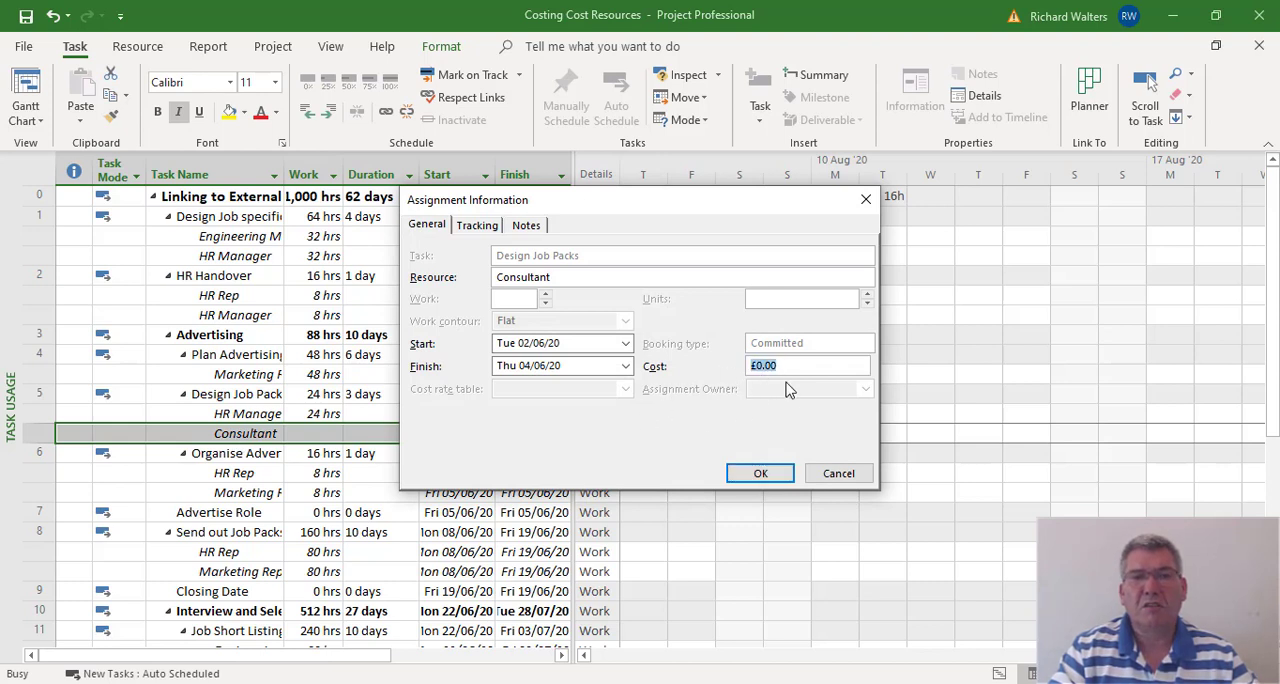
pyautogui.moveTo(792, 380)
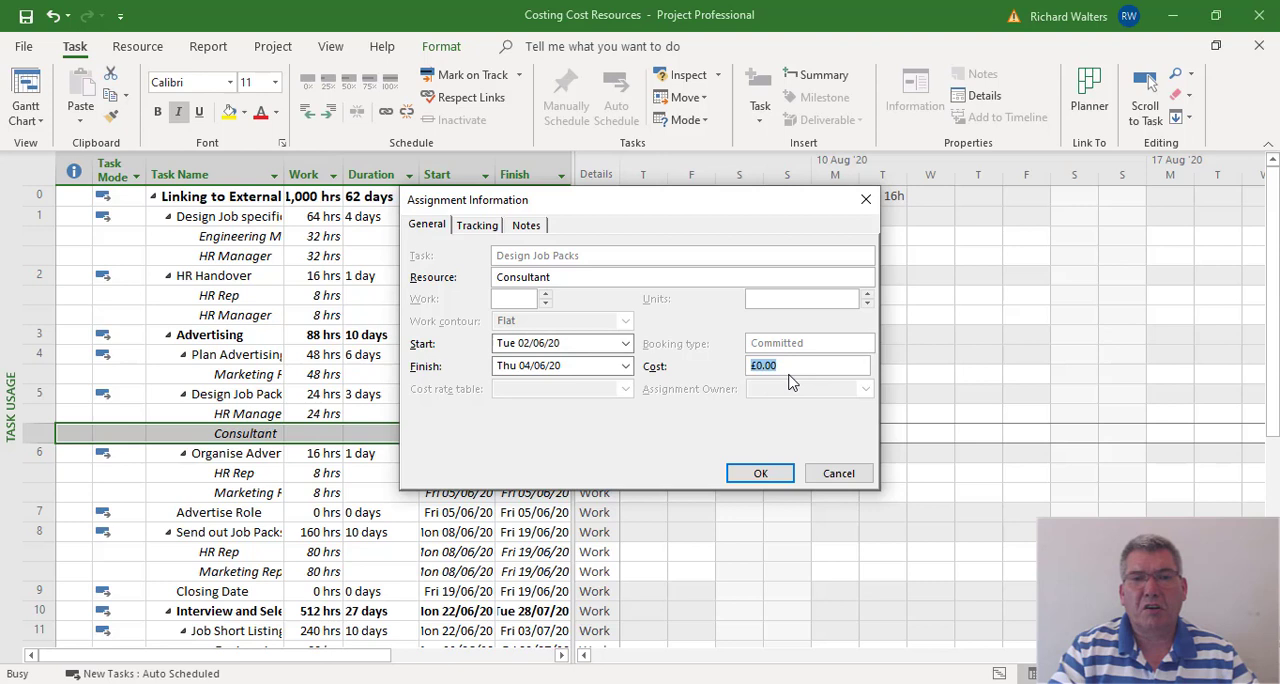
pyautogui.write('1')
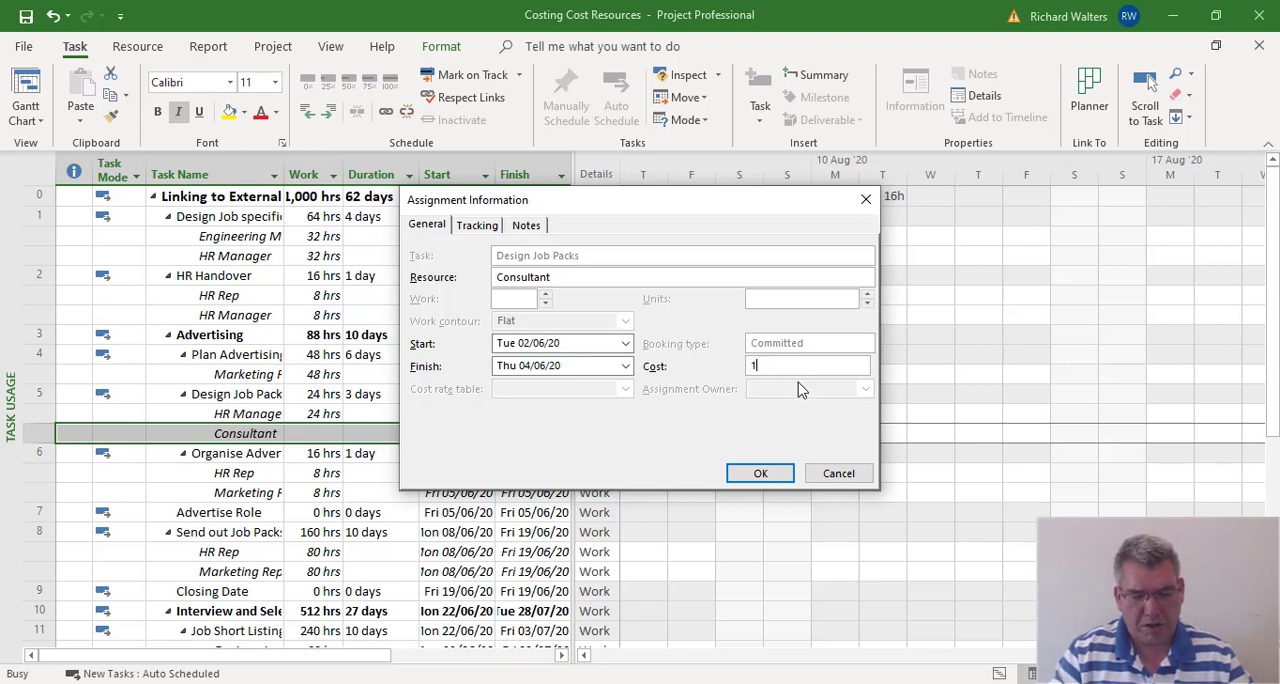
pyautogui.write('500')
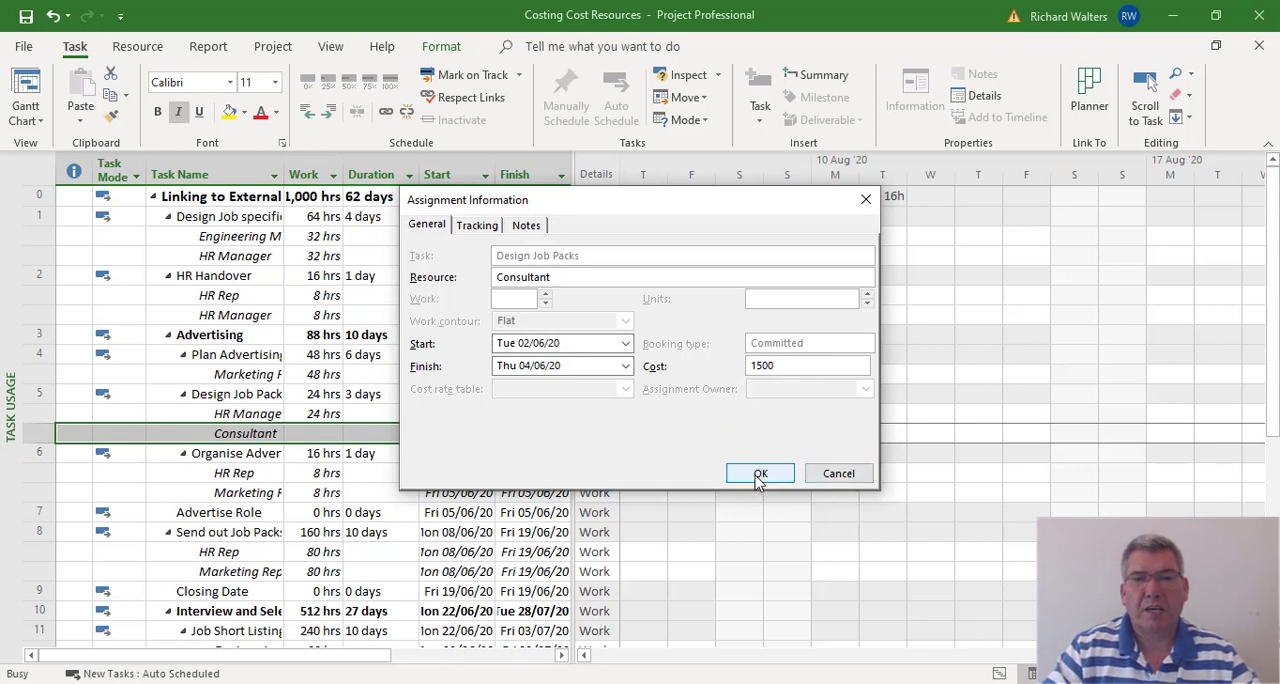
pyautogui.click(760, 472)
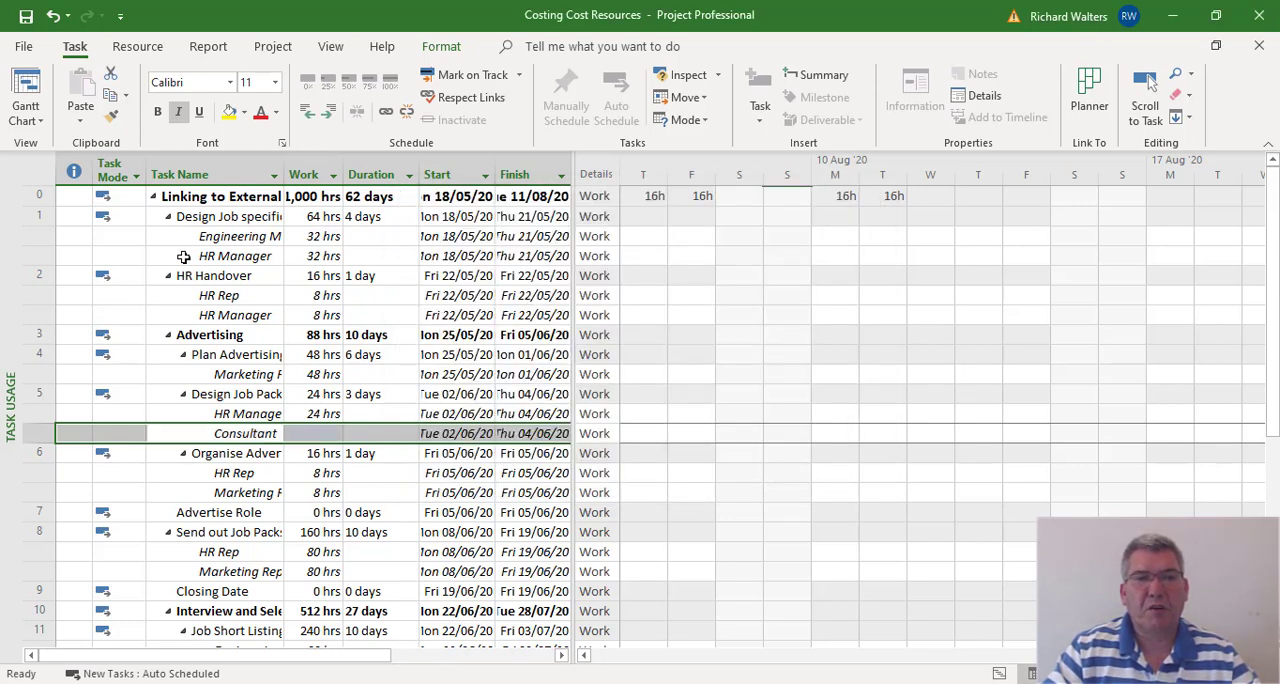
# Return to the Gantt chart showing Consultant [£1,500.00] on Design Job Packs.
pyautogui.click(24, 96)
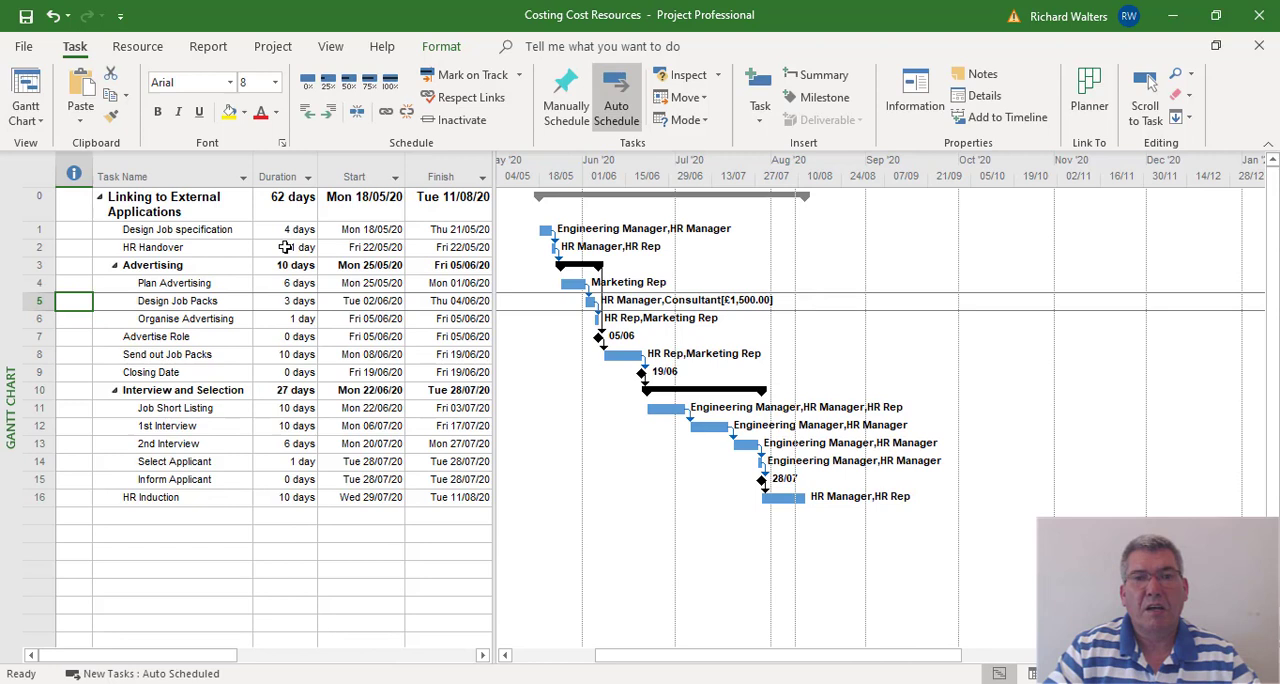
pyautogui.moveTo(734, 312)
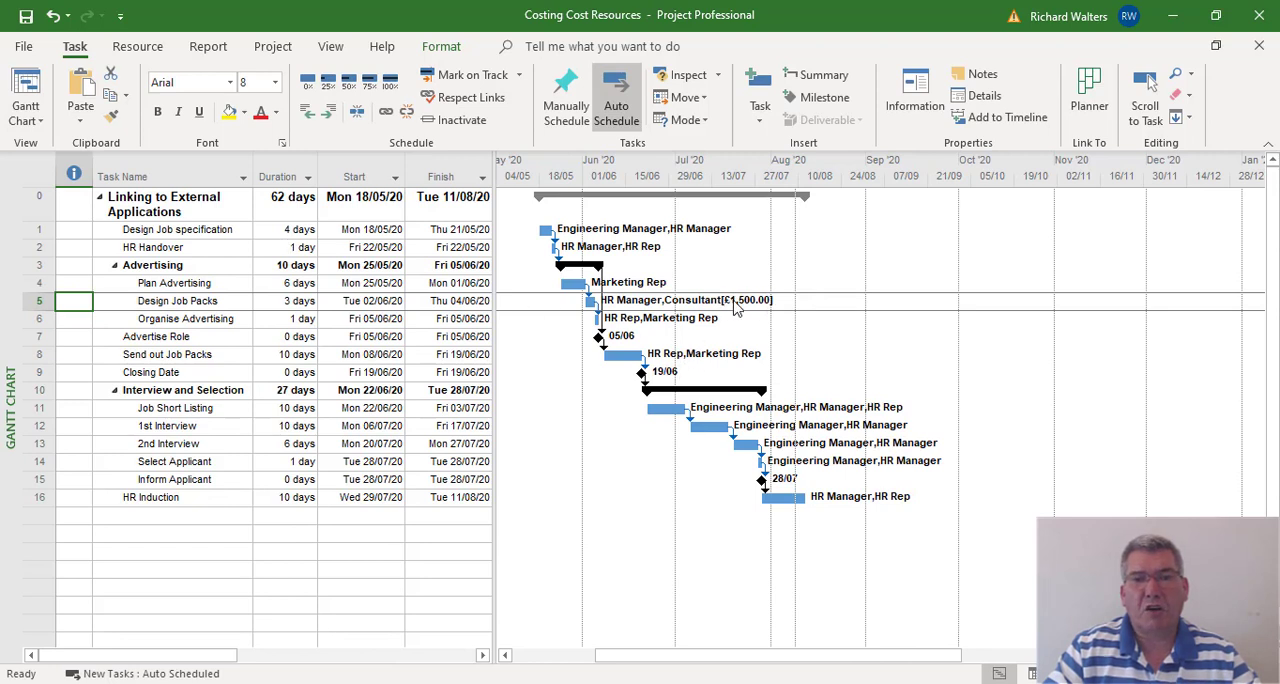
pyautogui.moveTo(758, 308)
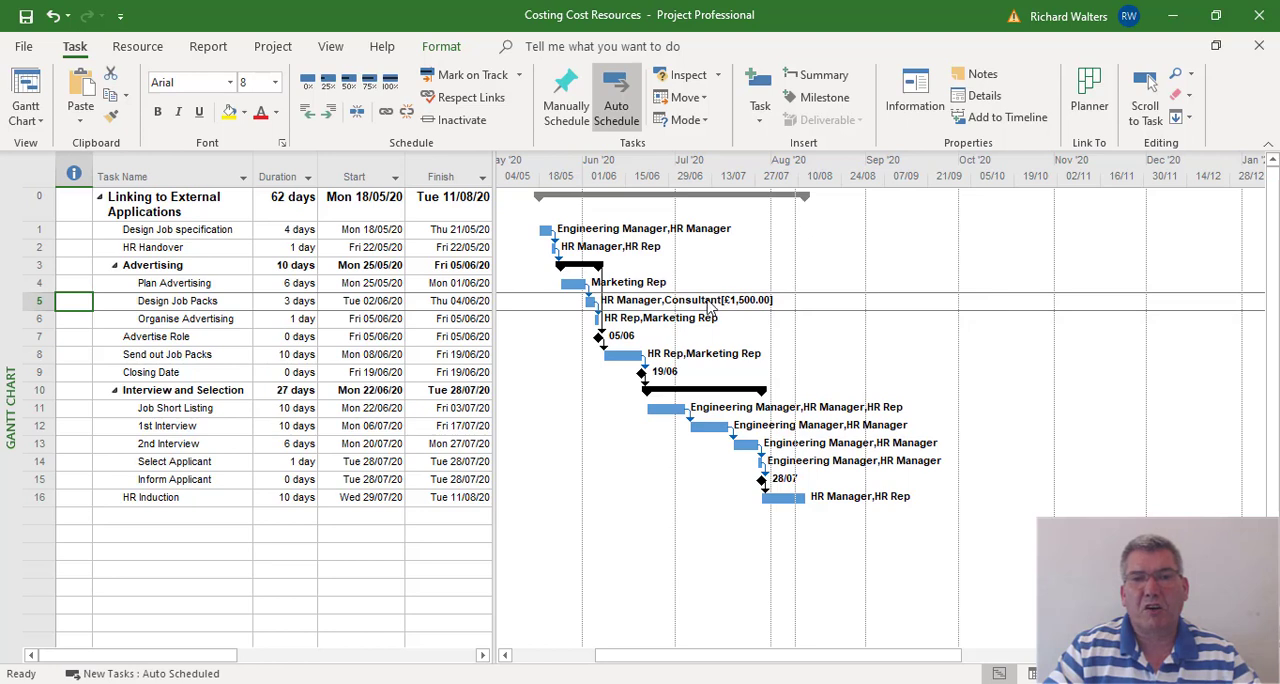
pyautogui.moveTo(720, 308)
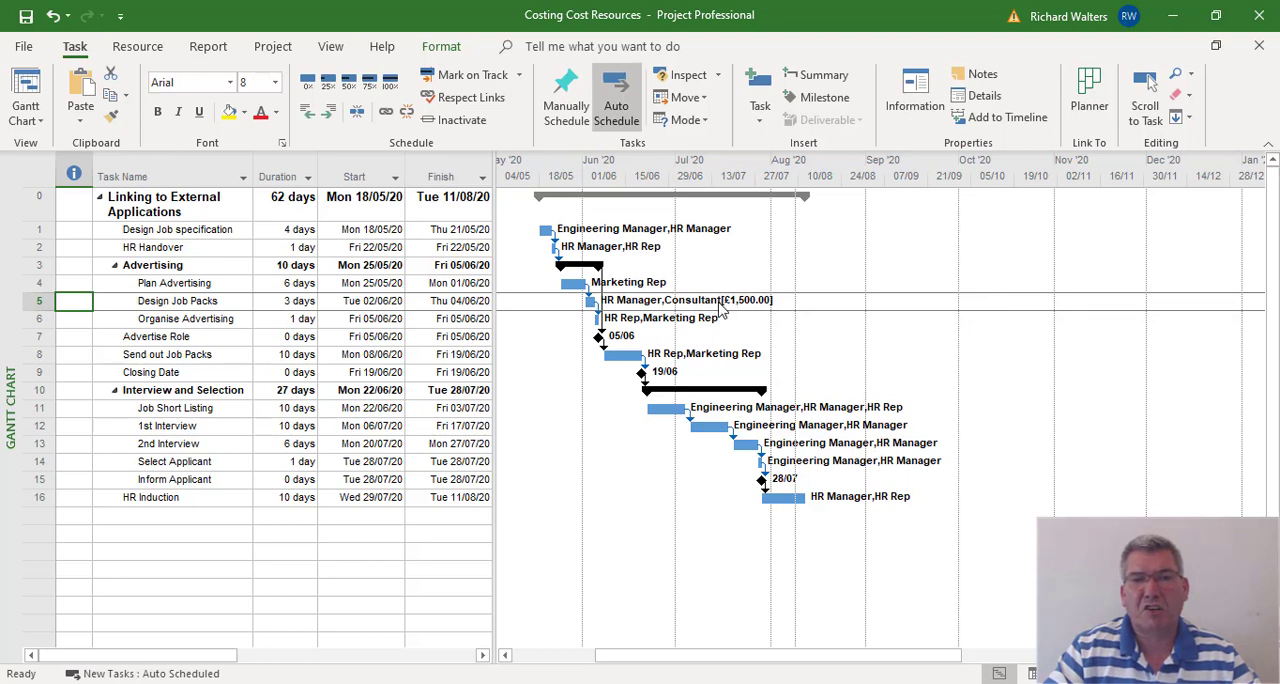
pyautogui.moveTo(700, 312)
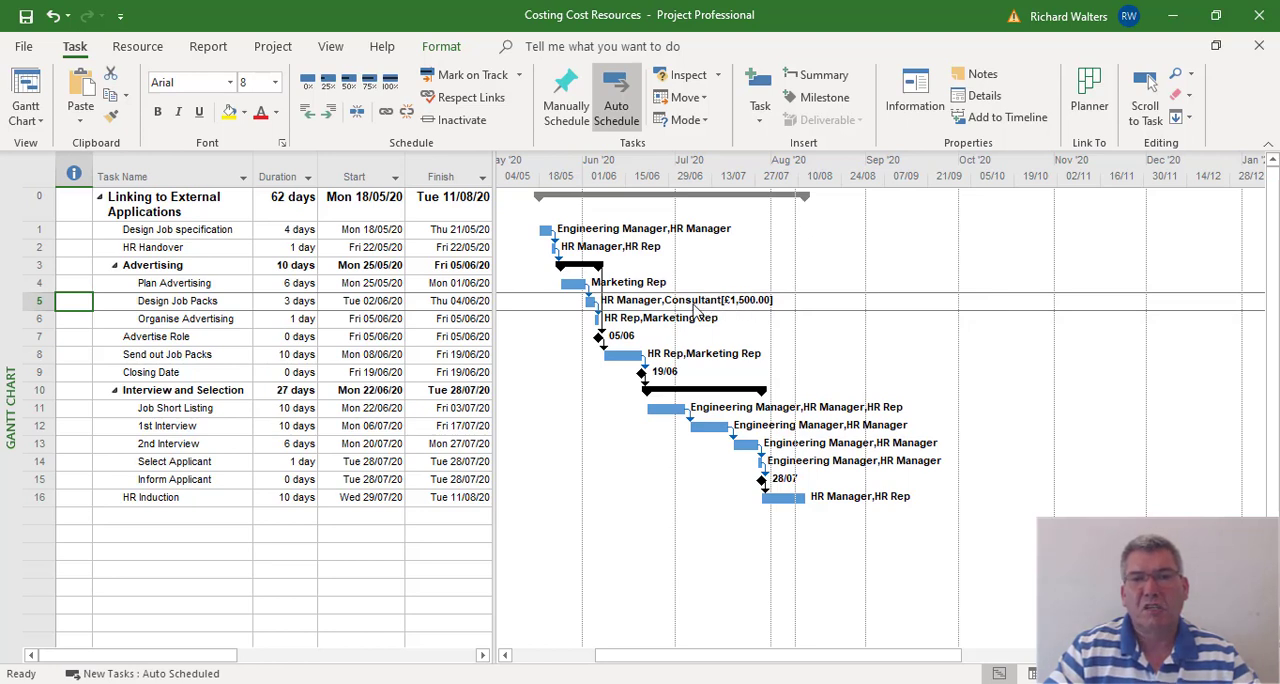
pyautogui.moveTo(784, 304)
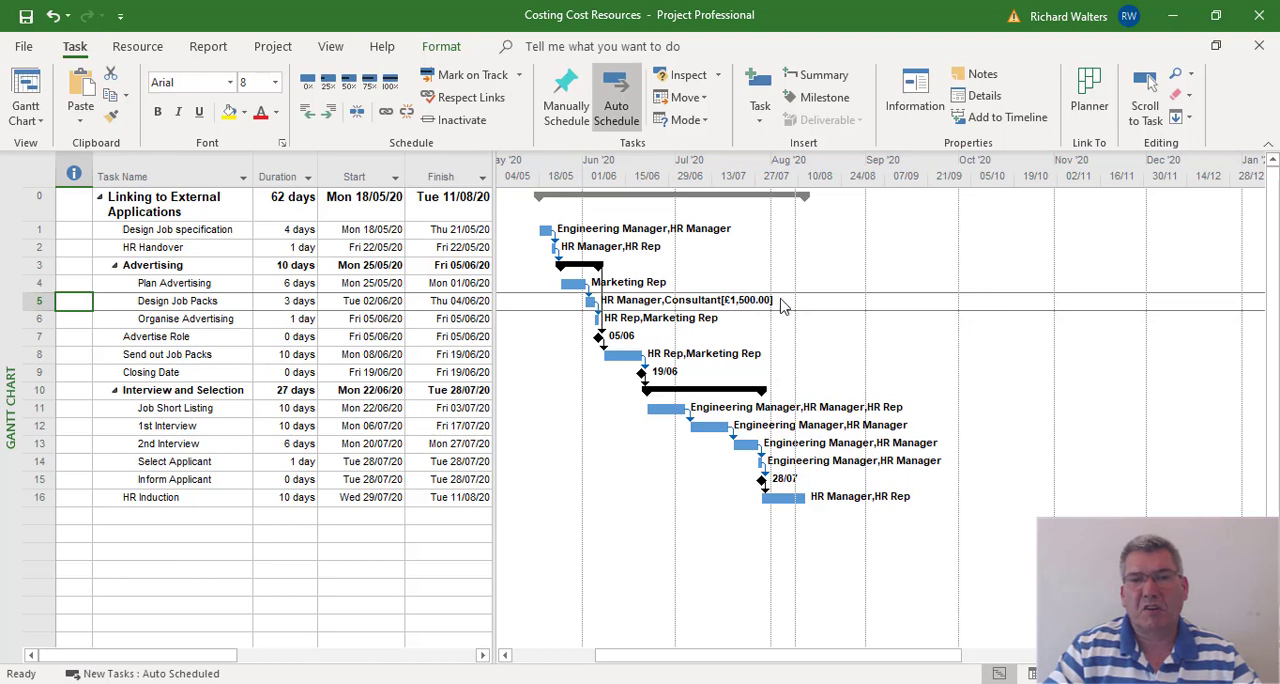
pyautogui.moveTo(744, 308)
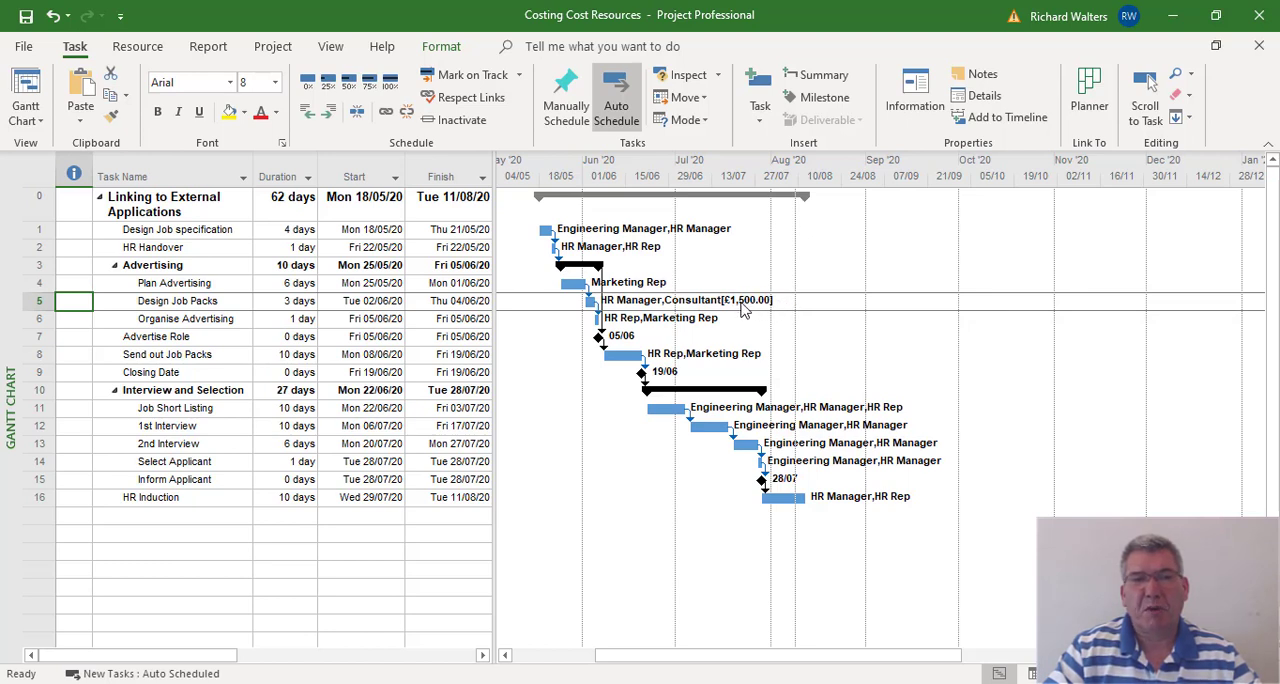
pyautogui.moveTo(448, 260)
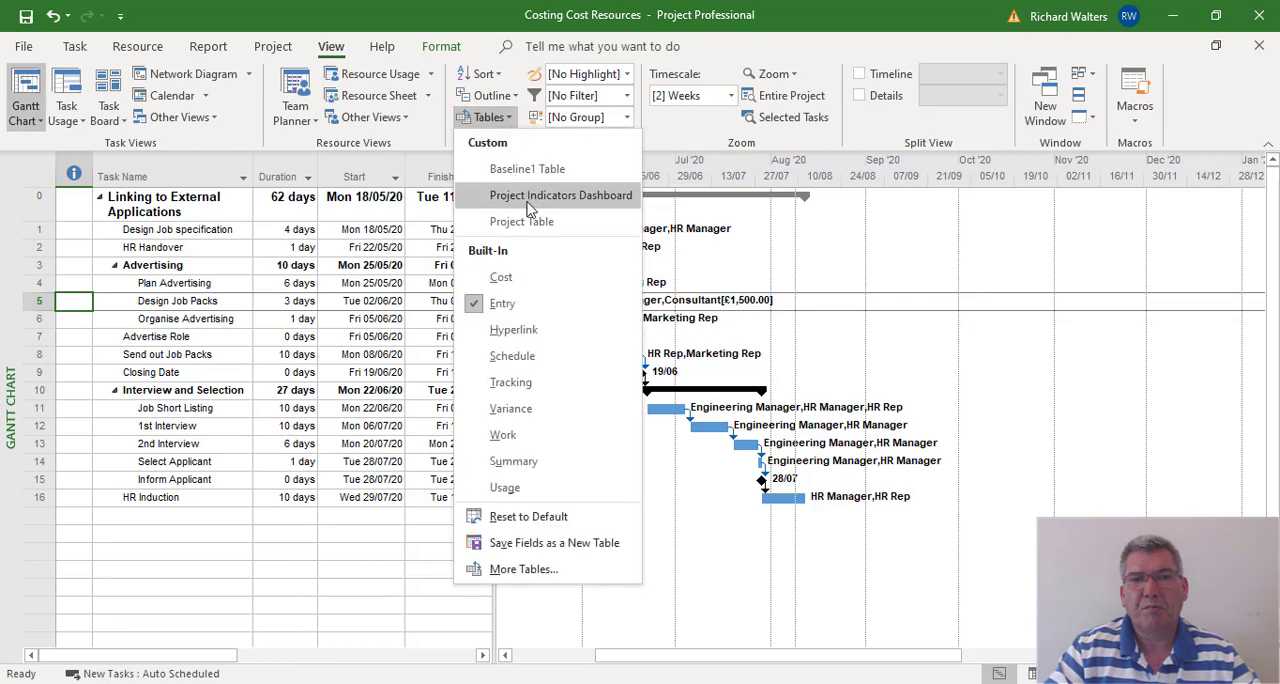
# Apply the Cost table and check Design Job Packs £2,220.00 within the £24,340.00 project total.
pyautogui.click(502, 276)
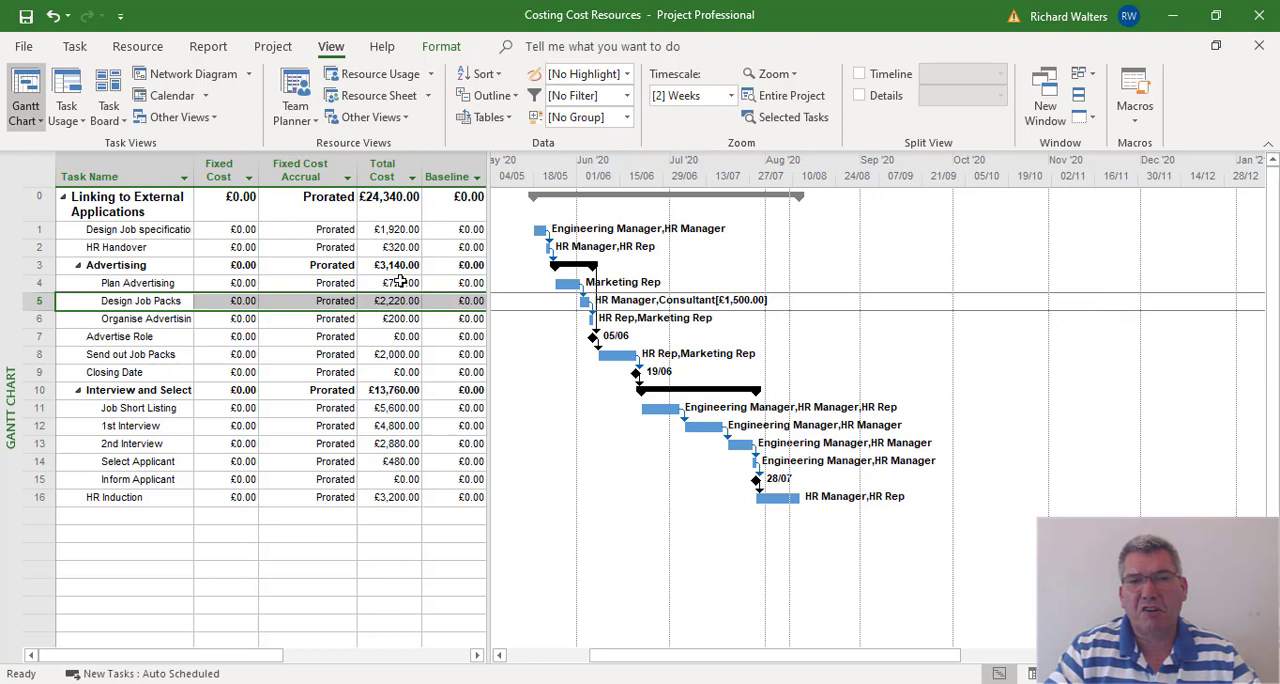
pyautogui.click(120, 264)
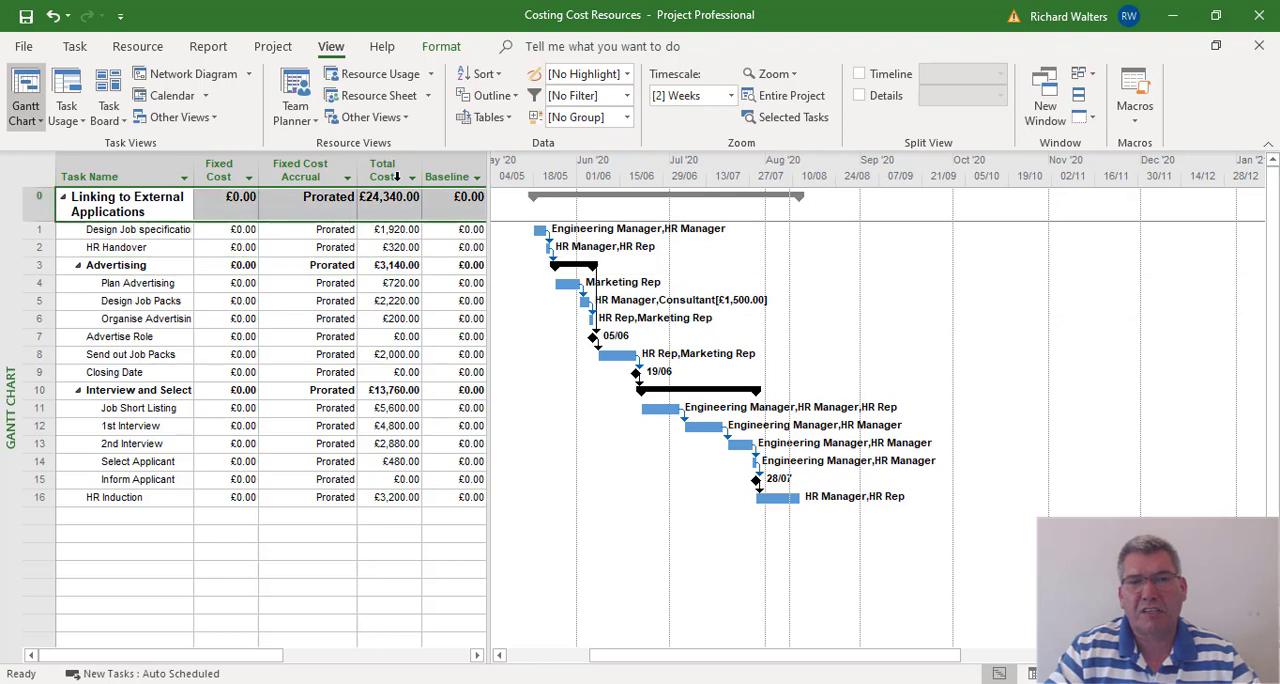
pyautogui.moveTo(372, 312)
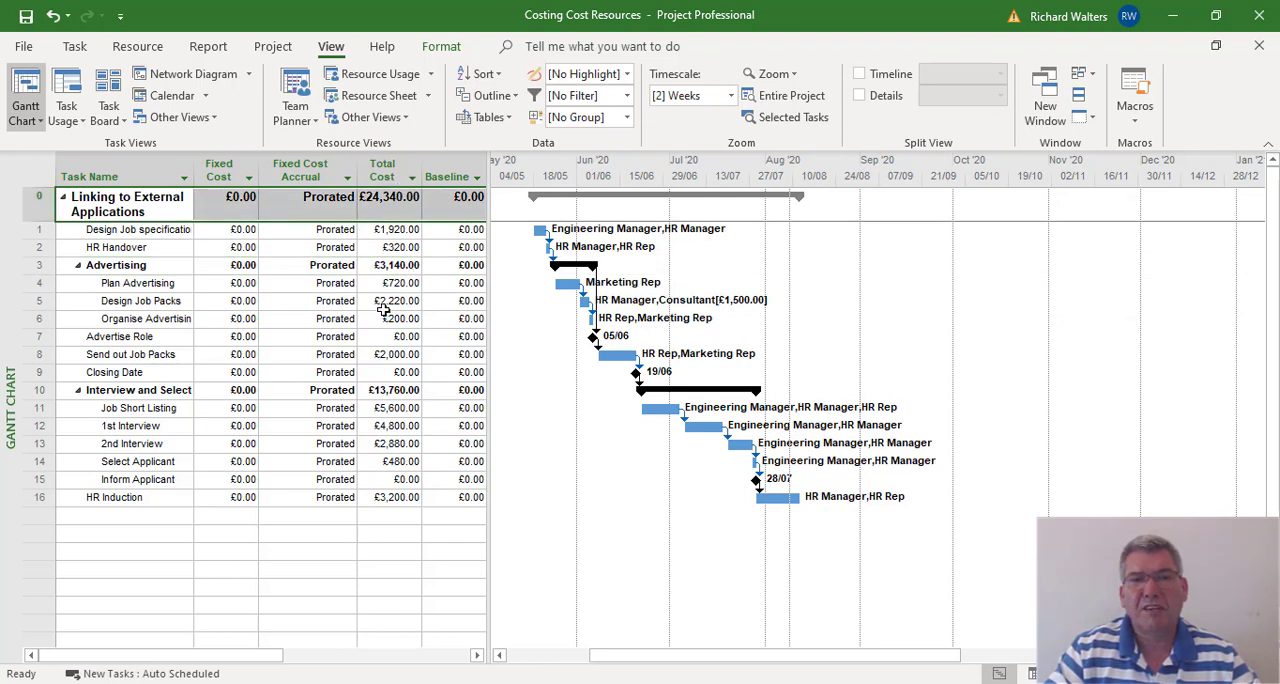
pyautogui.moveTo(456, 360)
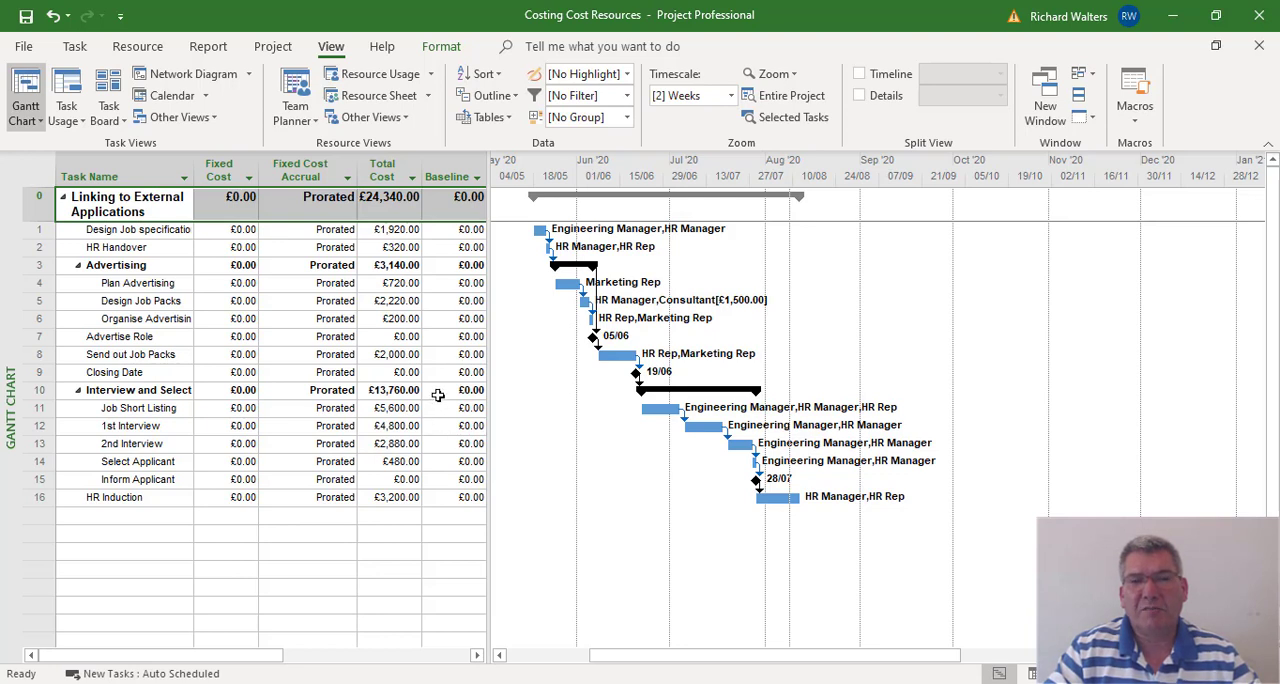
pyautogui.moveTo(444, 398)
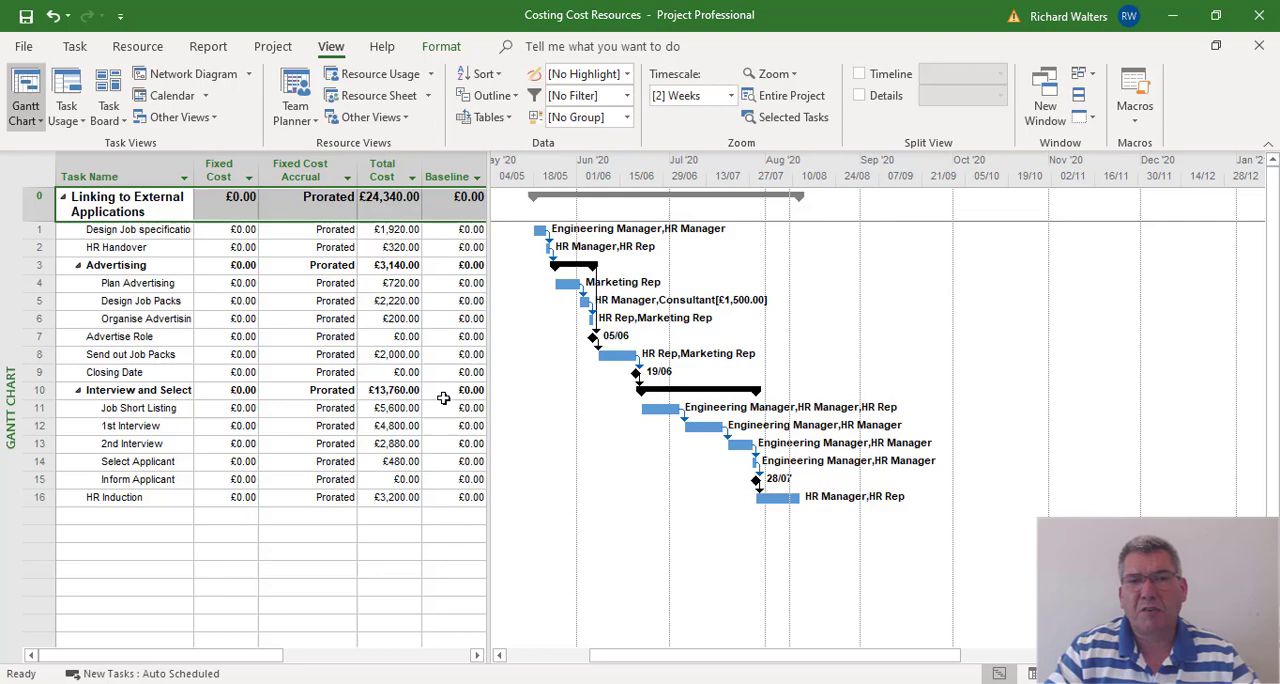
pyautogui.moveTo(500, 210)
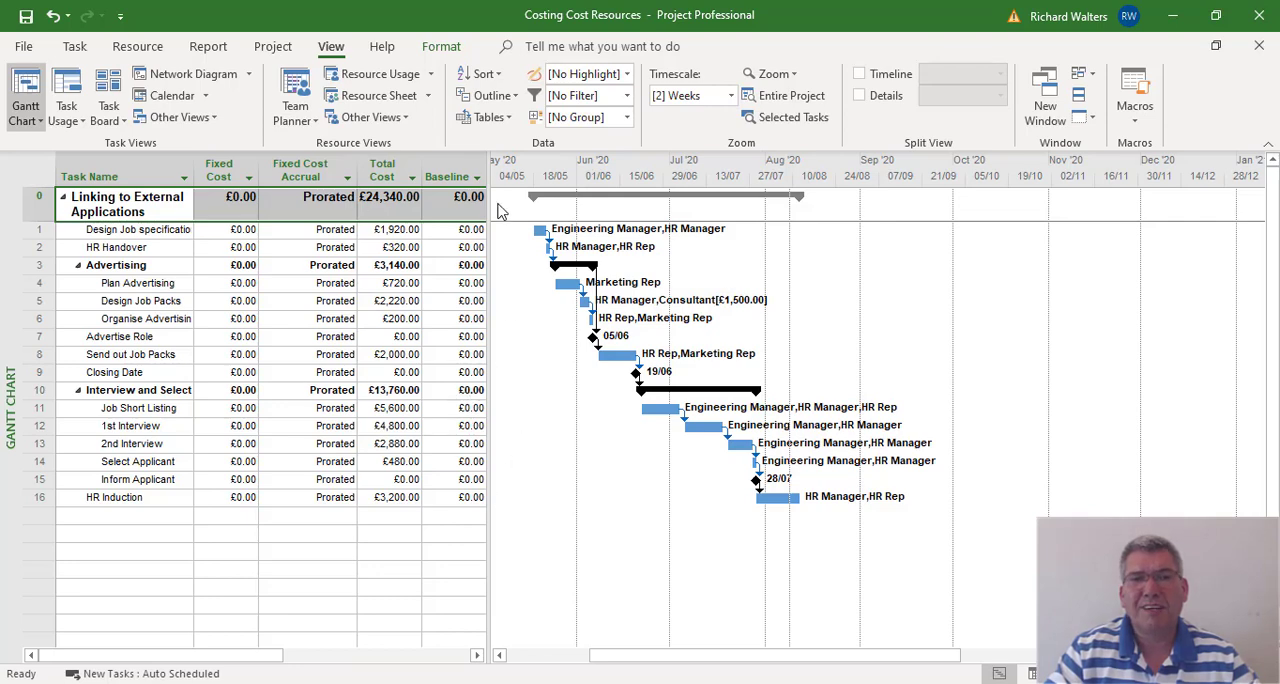
pyautogui.click(486, 116)
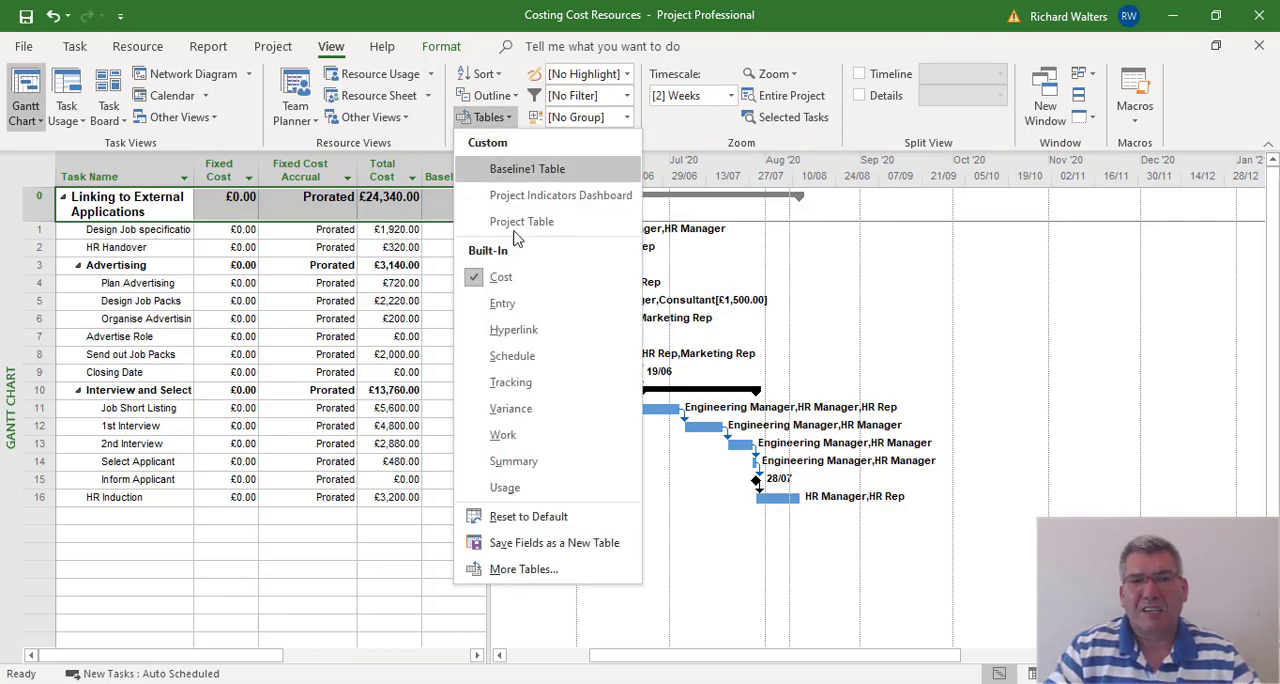
# Restore the Entry table, then bring up the built-in views list from the Task ribbon.
pyautogui.click(502, 304)
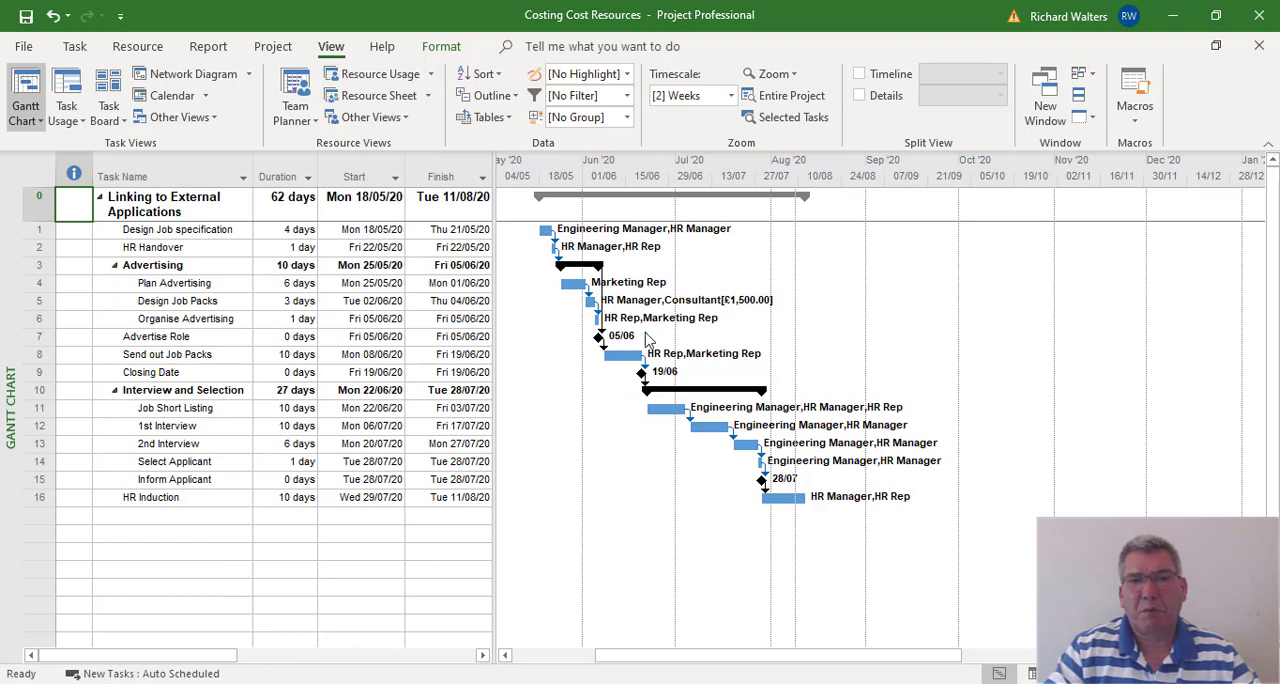
pyautogui.moveTo(764, 312)
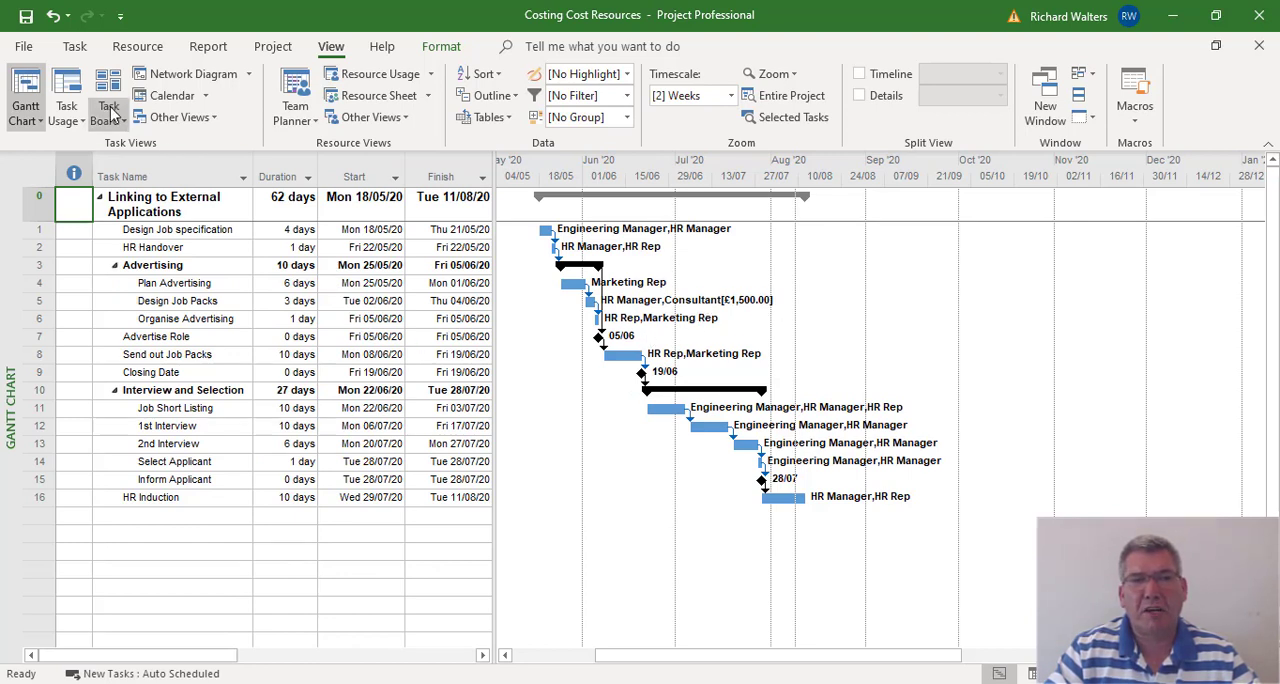
pyautogui.click(78, 46)
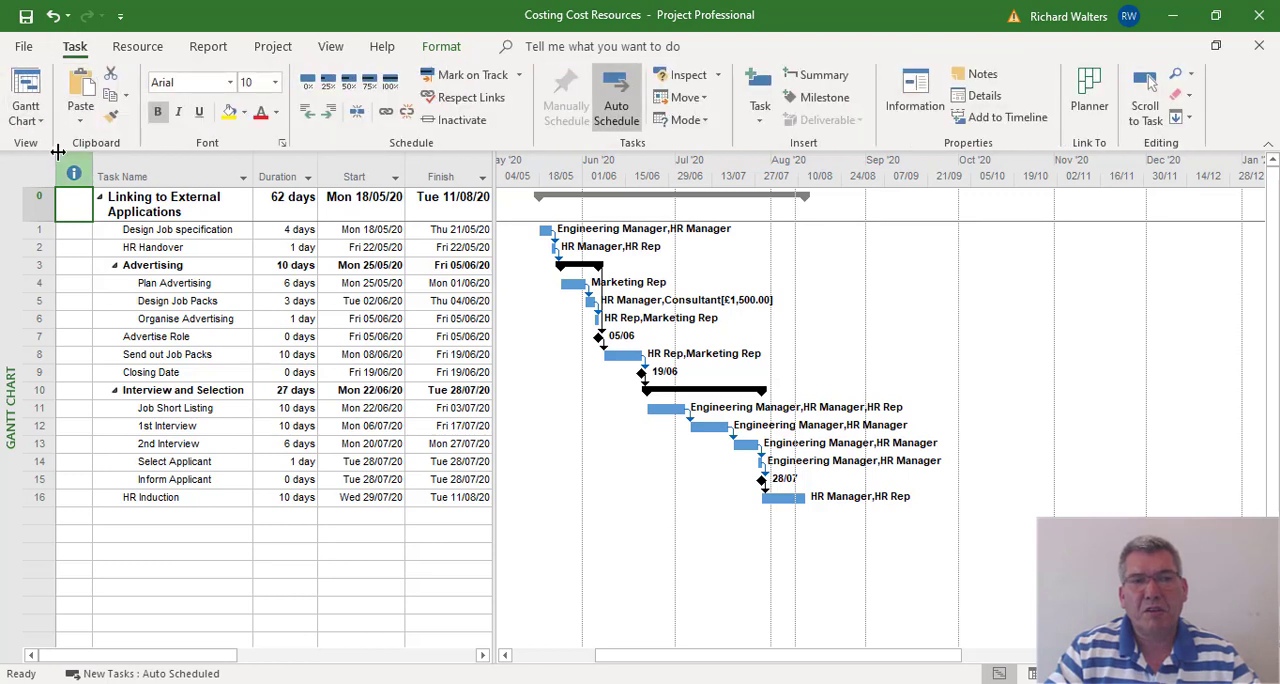
pyautogui.click(24, 96)
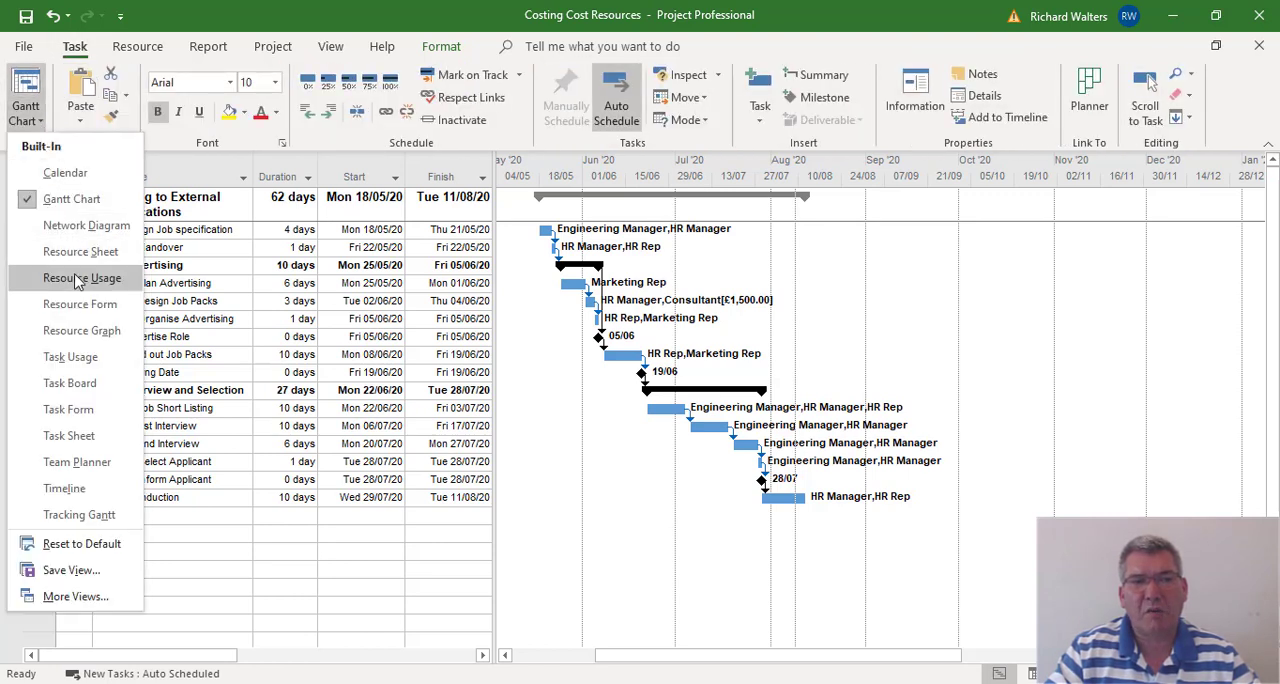
# Switch to the Resource Sheet showing the Consultant cost resource, then reopen the views list.
pyautogui.click(70, 272)
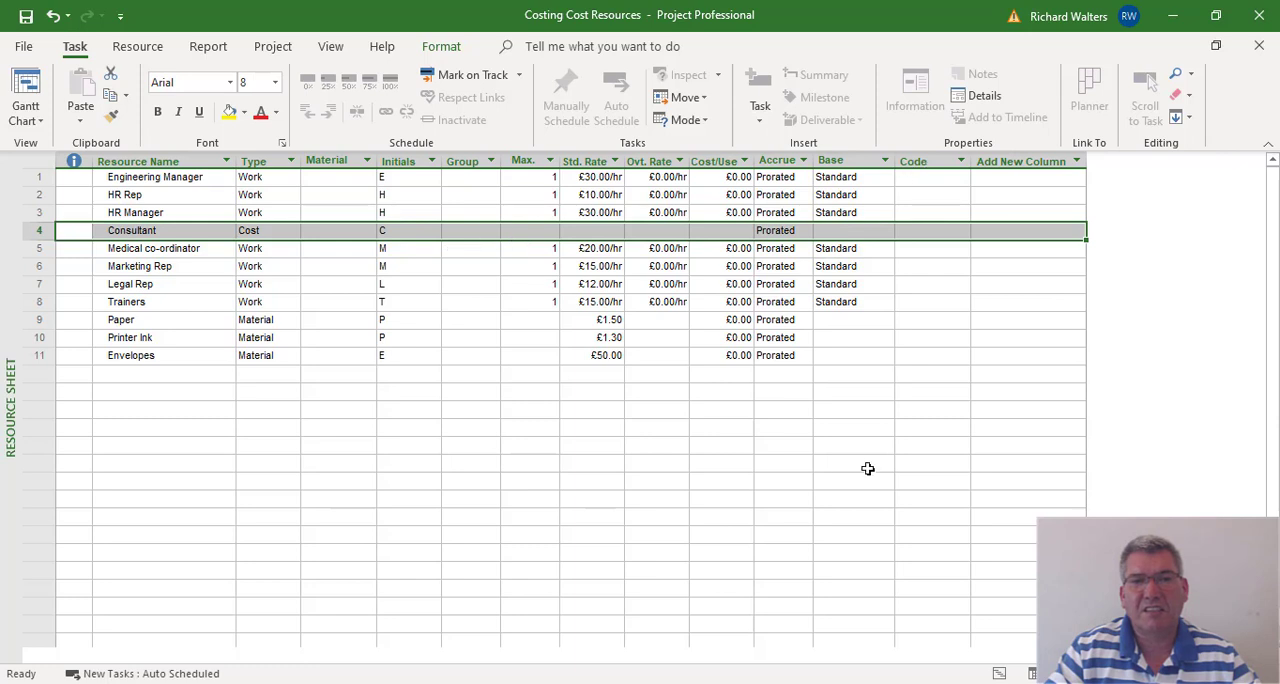
pyautogui.moveTo(234, 400)
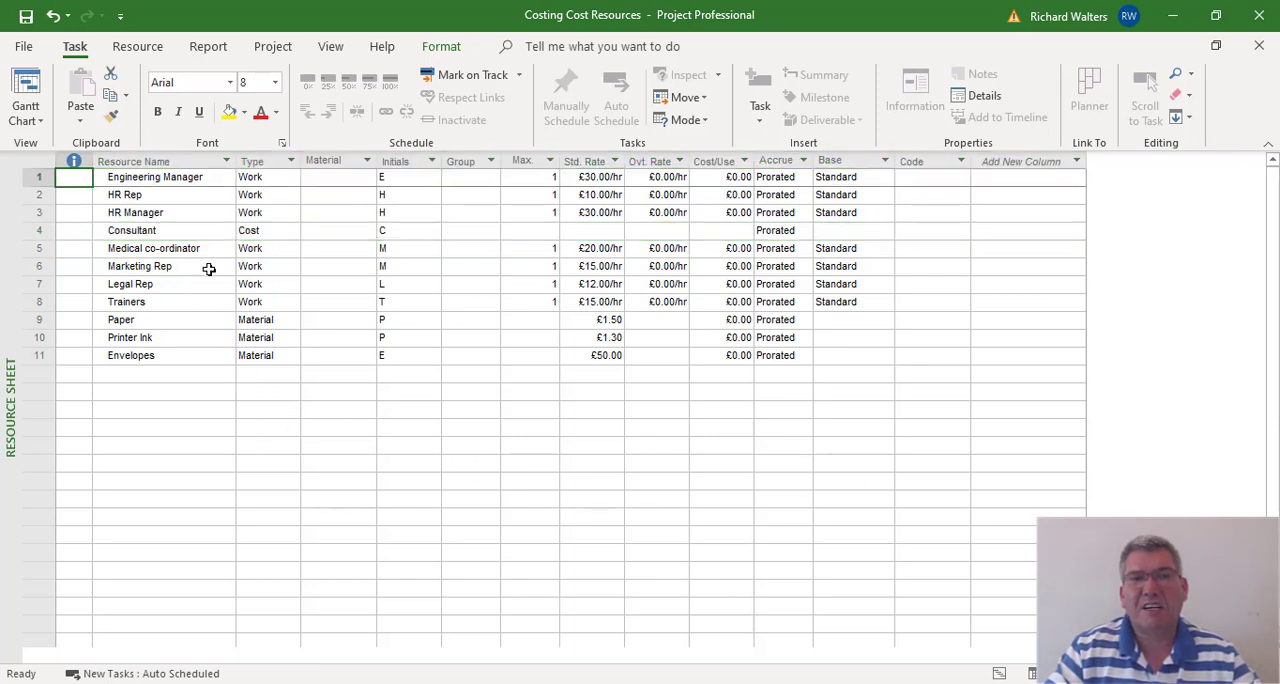
pyautogui.moveTo(184, 272)
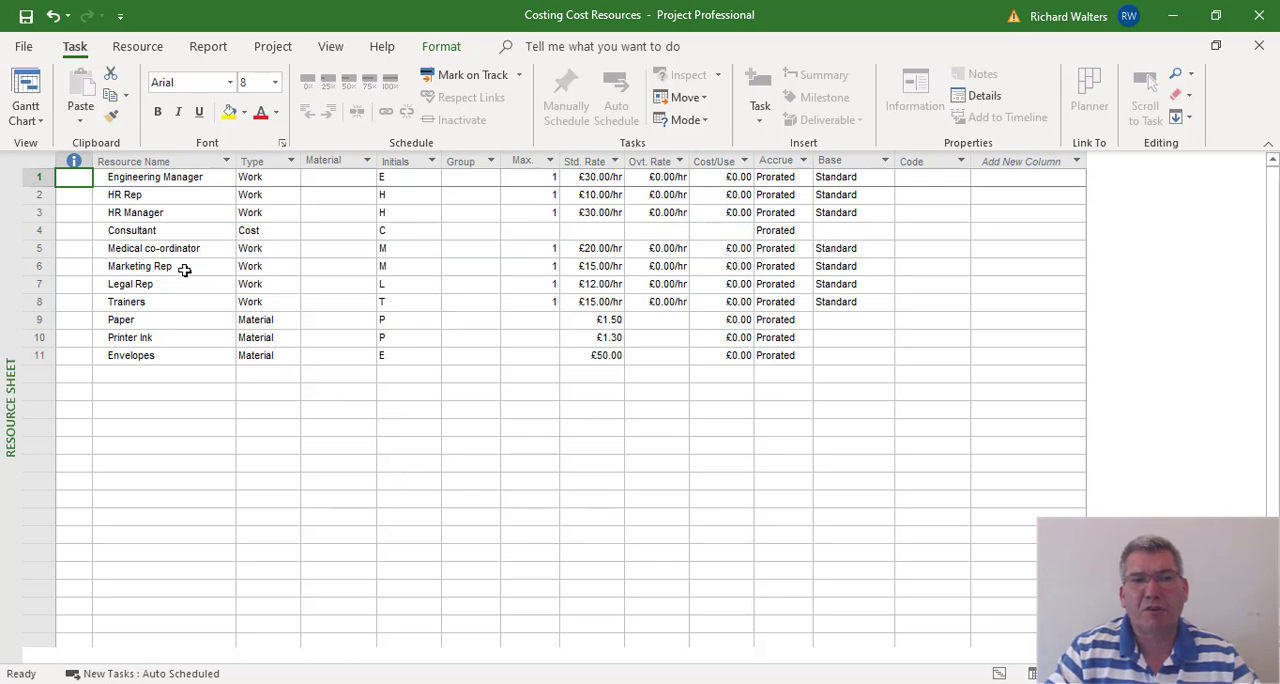
pyautogui.moveTo(208, 260)
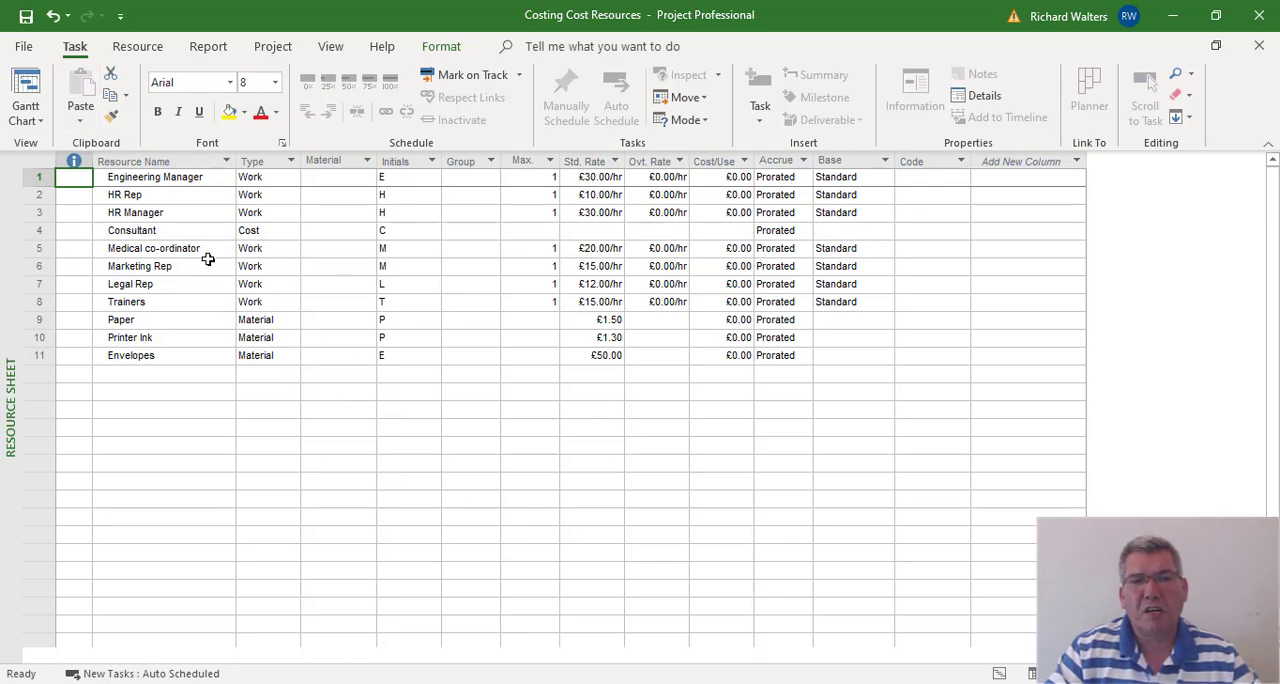
pyautogui.moveTo(24, 96)
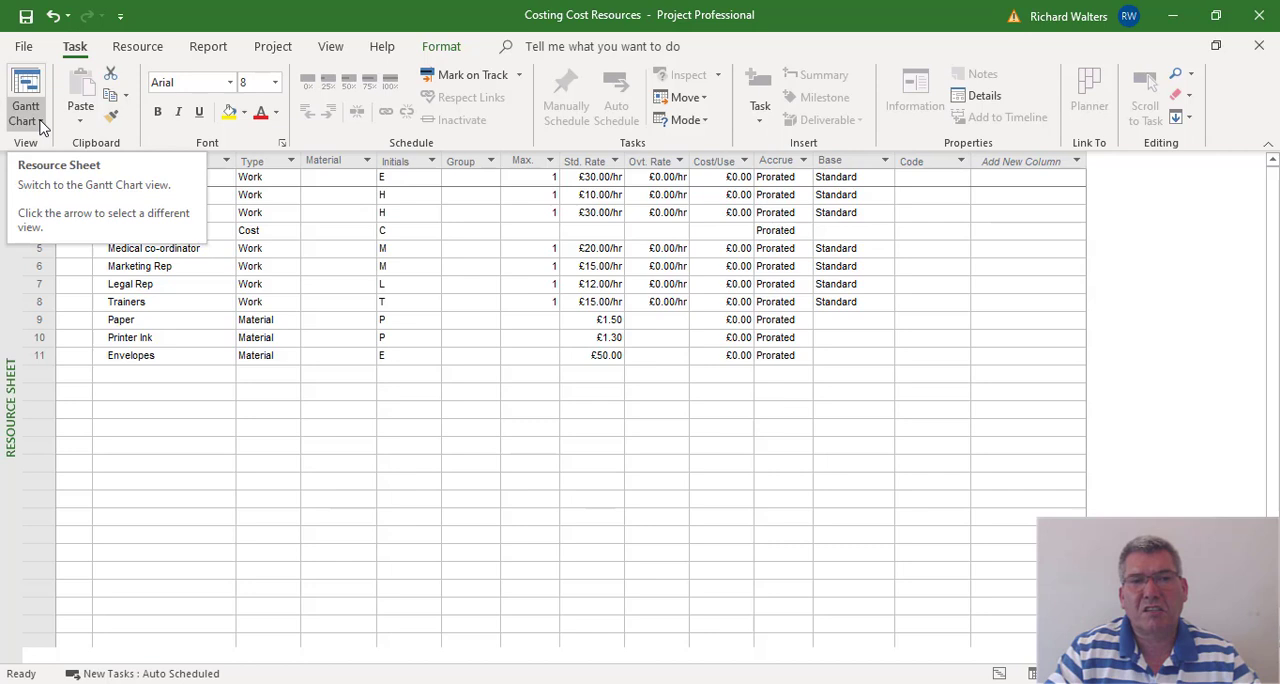
pyautogui.click(28, 120)
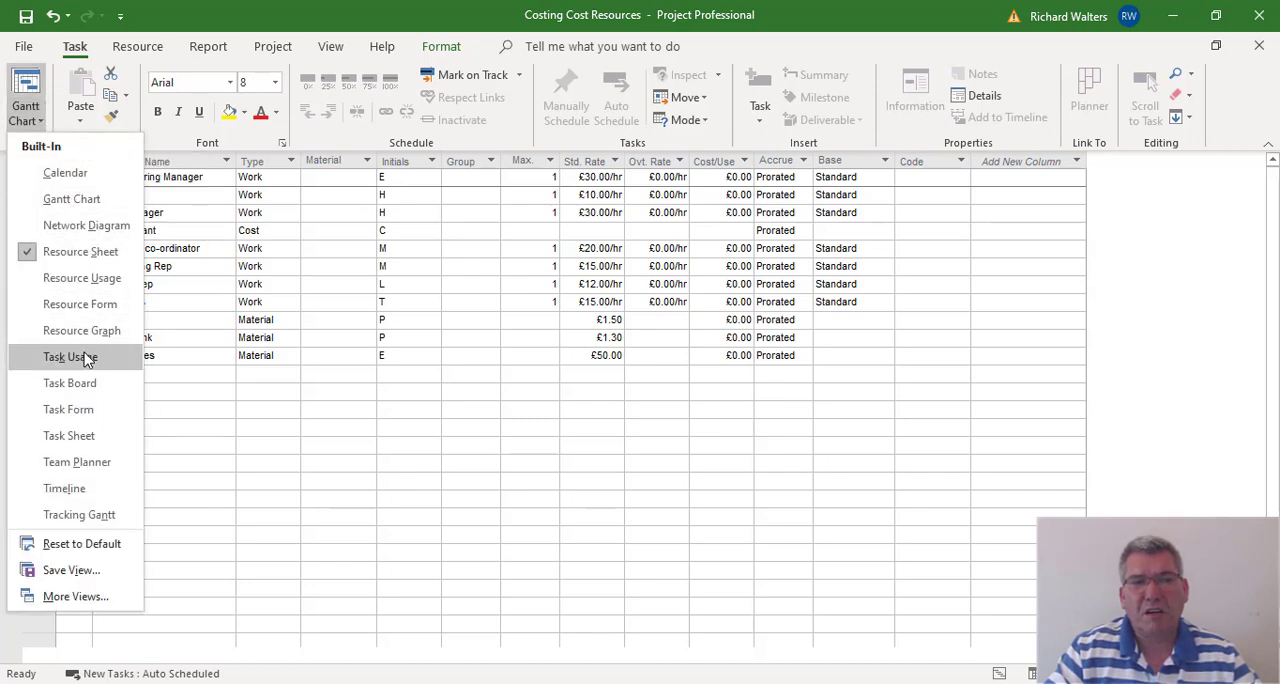
# In Task Usage, set the Consultant assignment cost on Design Job Packs to 2500.
pyautogui.click(70, 356)
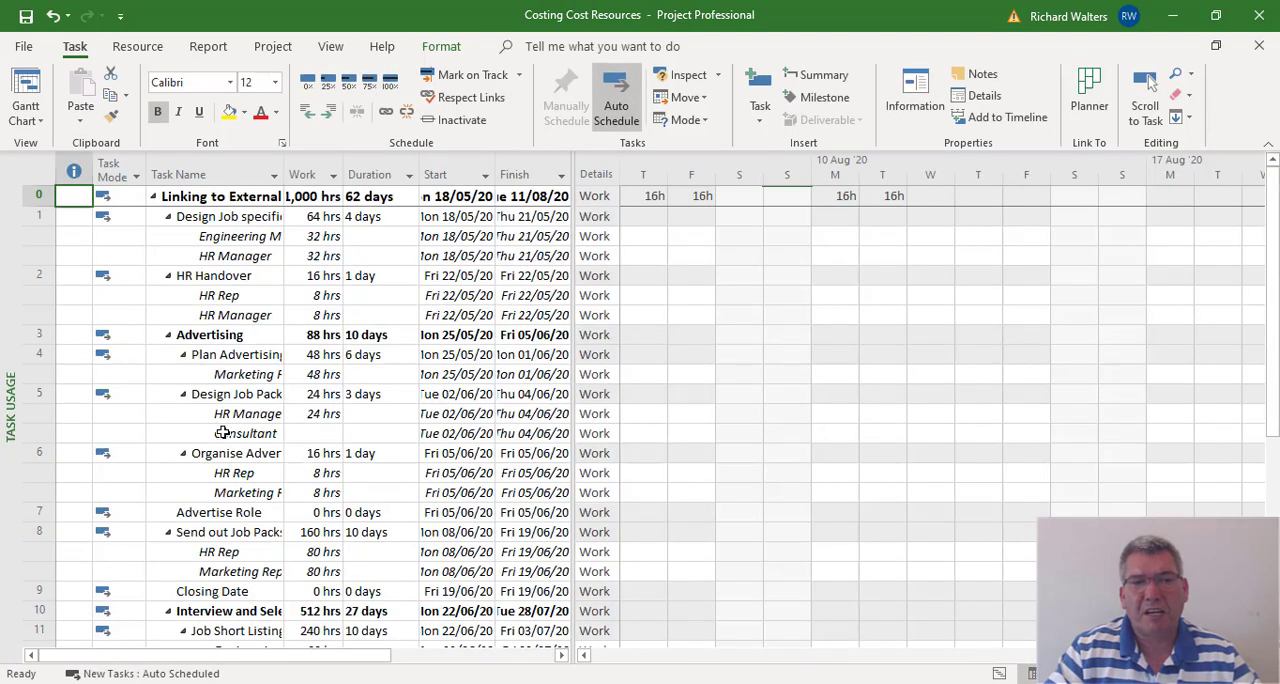
pyautogui.click(244, 432)
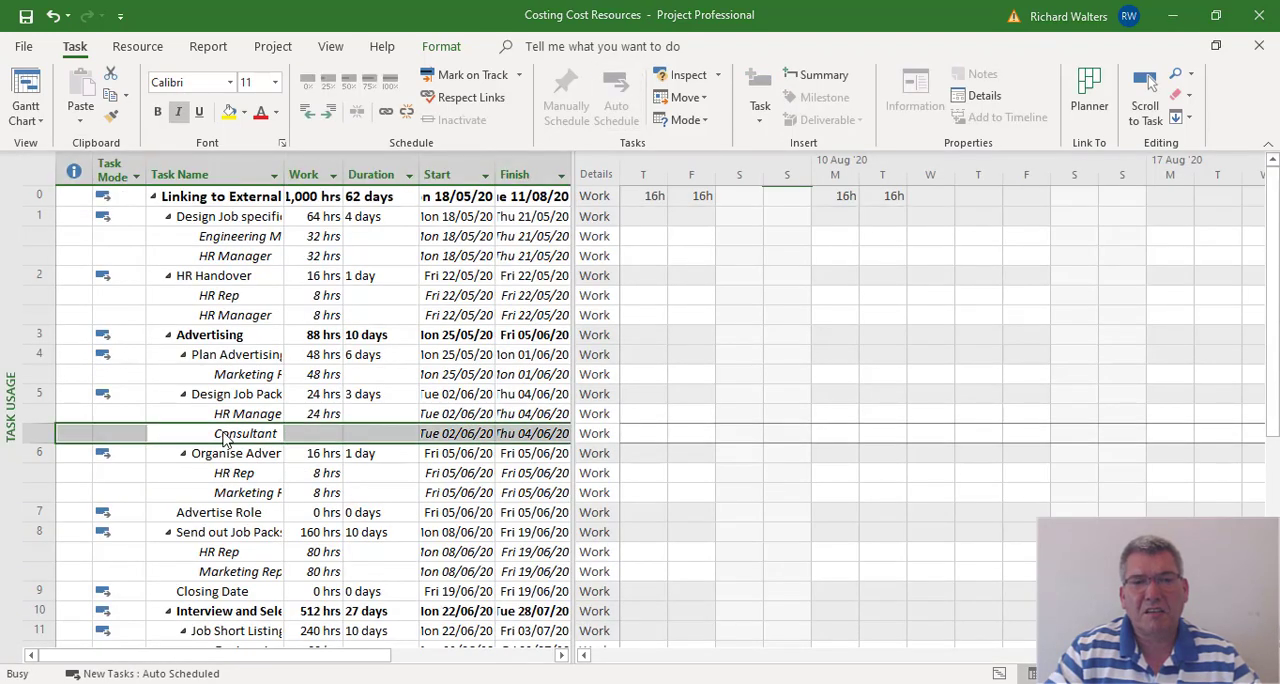
pyautogui.doubleClick(244, 432)
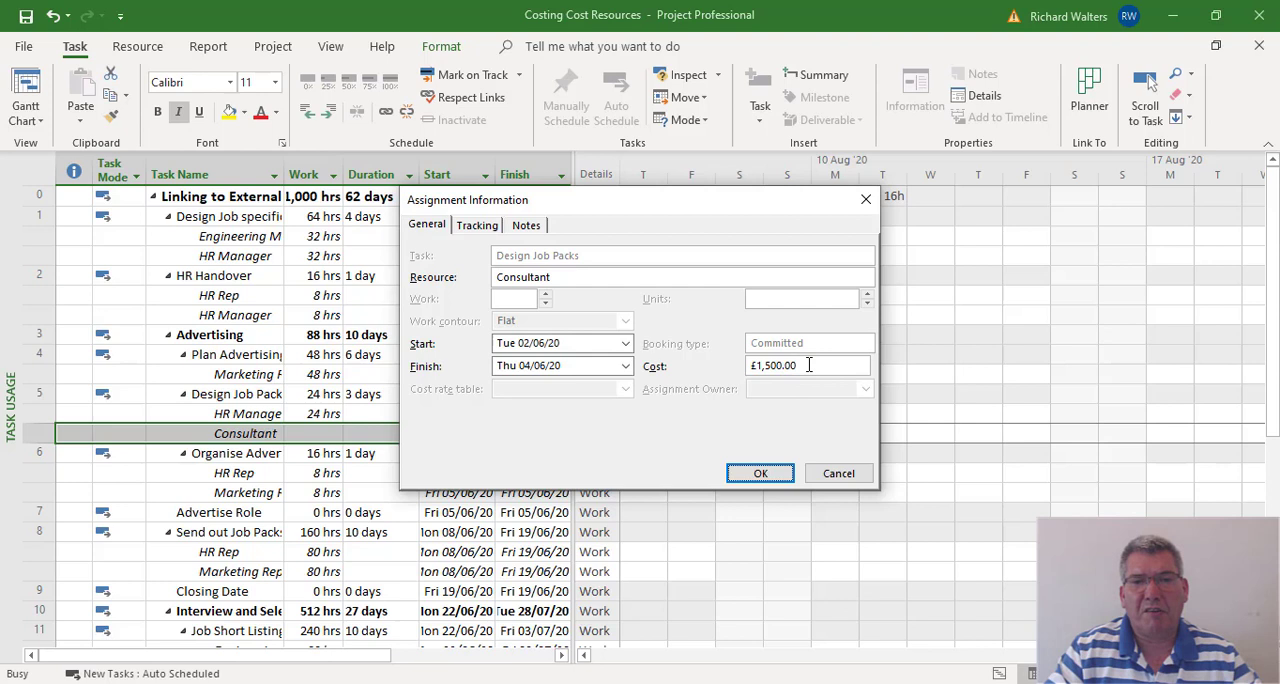
pyautogui.tripleClick(800, 364)
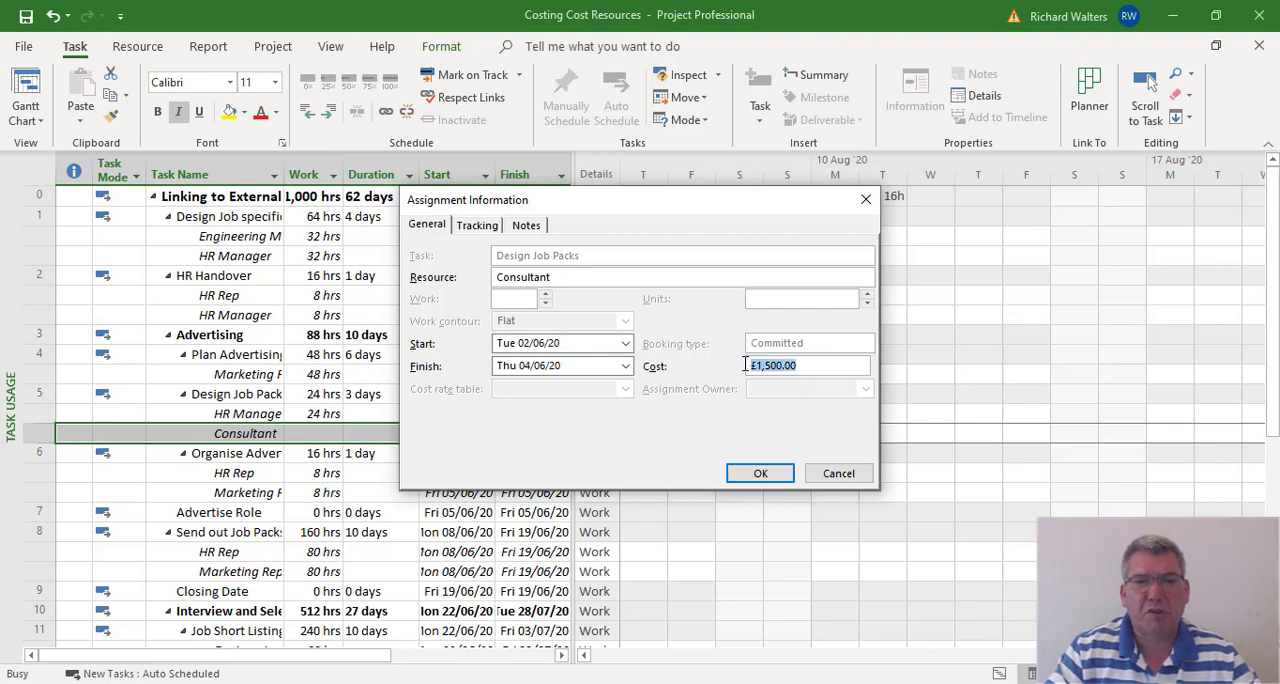
pyautogui.write('2500')
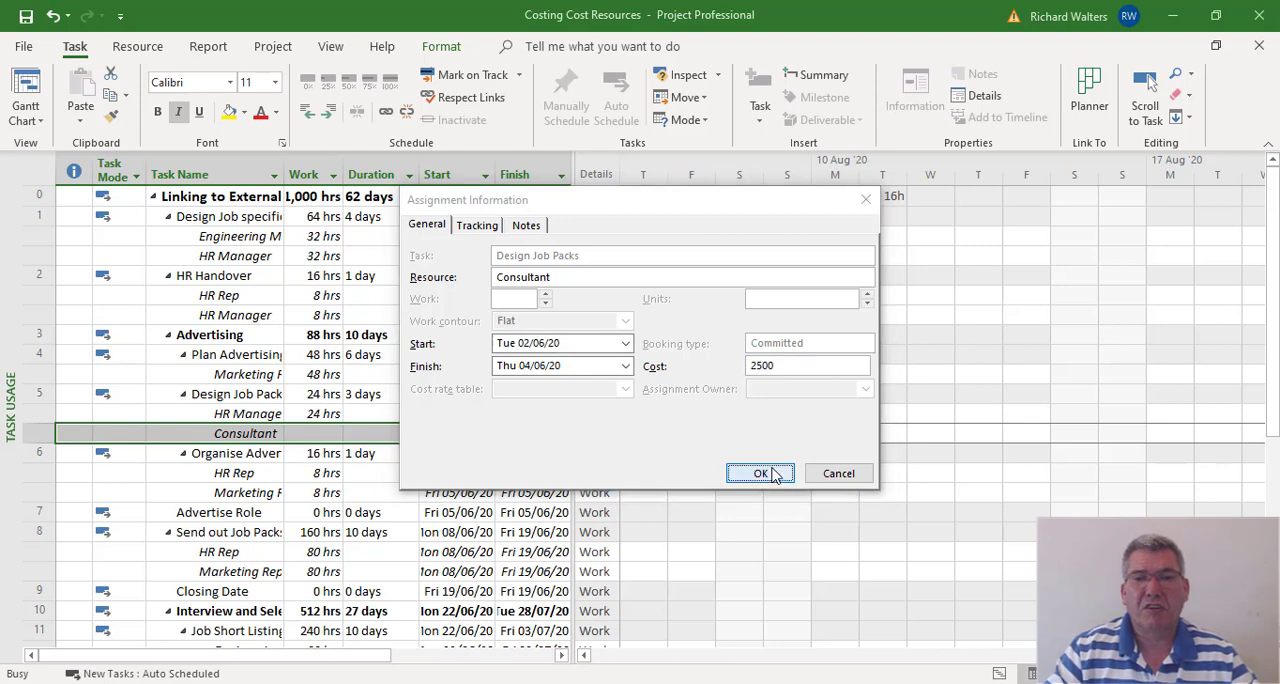
pyautogui.click(760, 472)
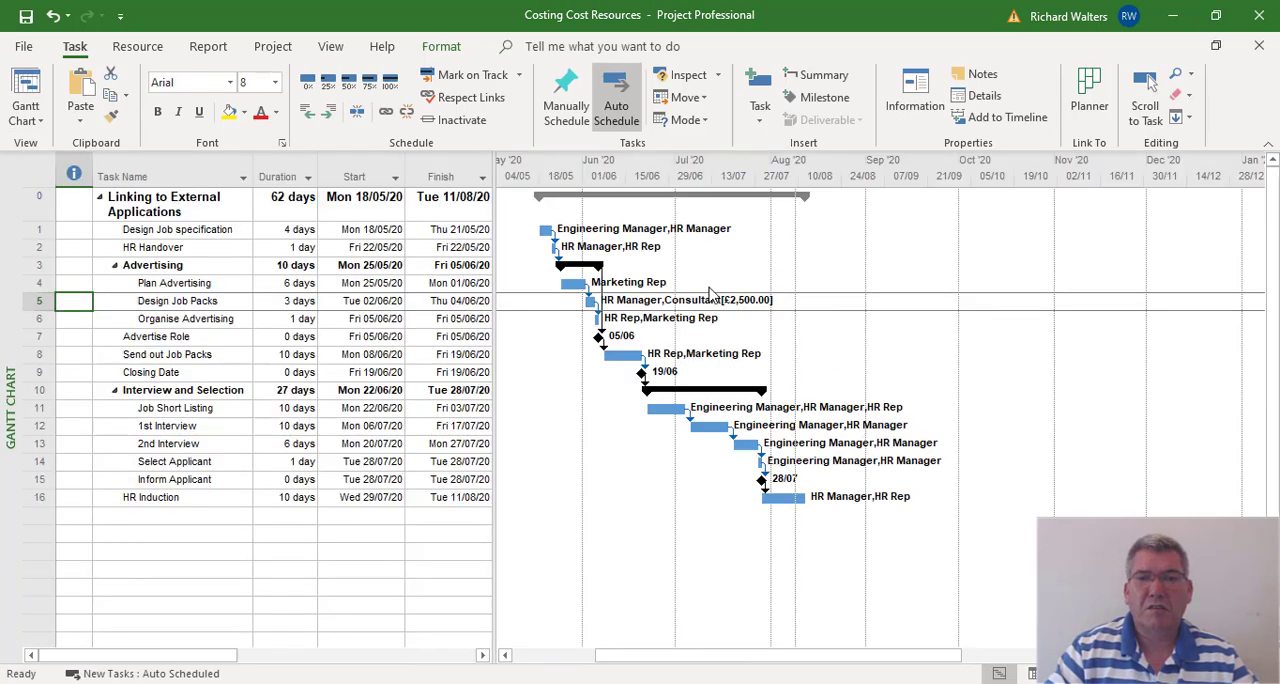
pyautogui.moveTo(530, 158)
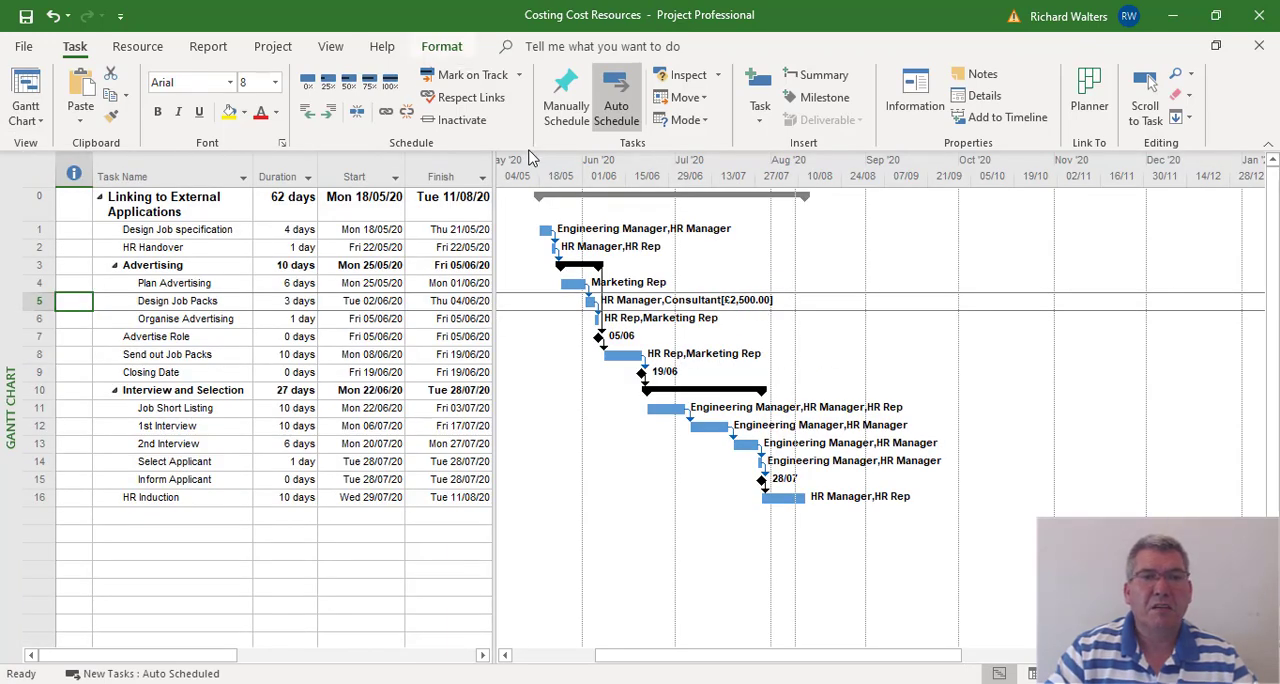
# Show the Cost table with Design Job Packs at £3,220.00 and total £25,340.00.
pyautogui.click(330, 46)
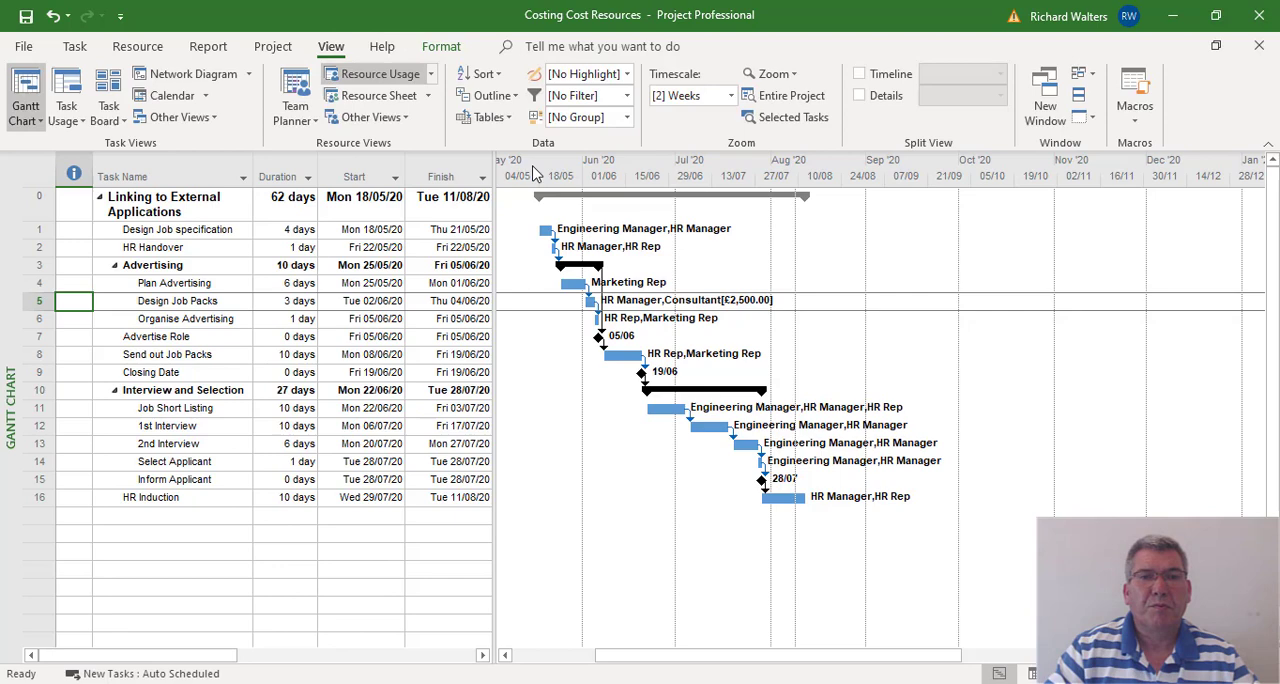
pyautogui.click(488, 116)
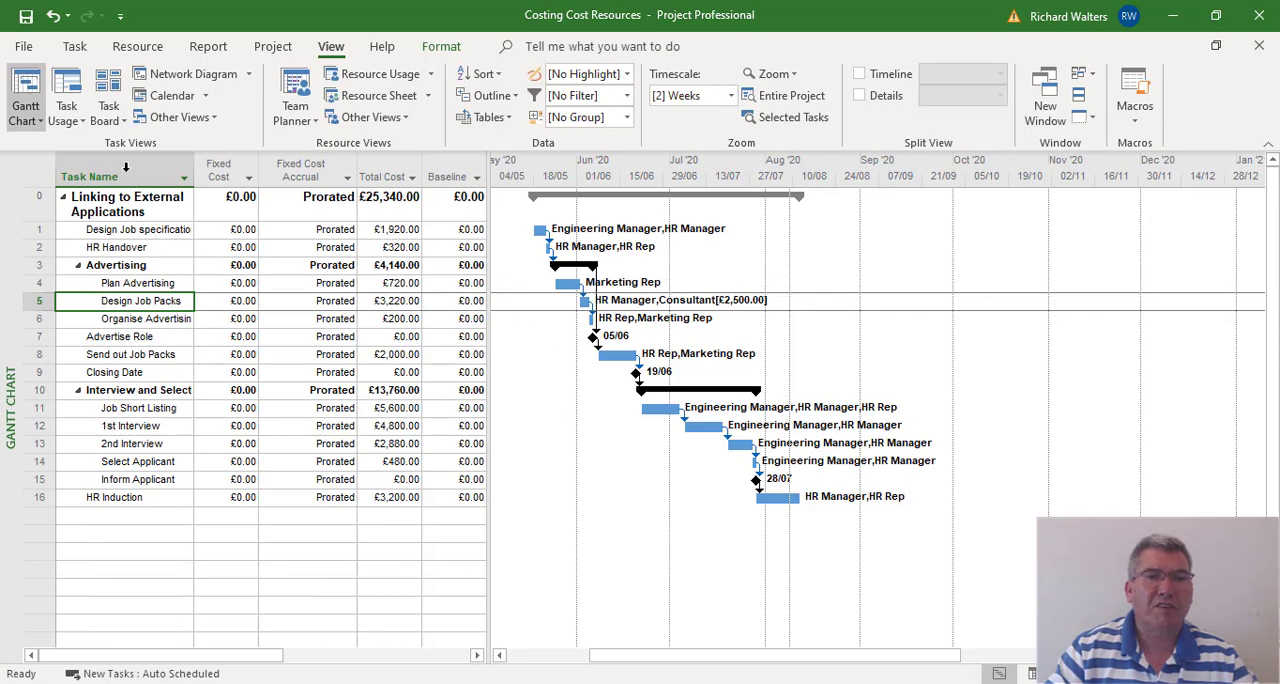
pyautogui.click(486, 116)
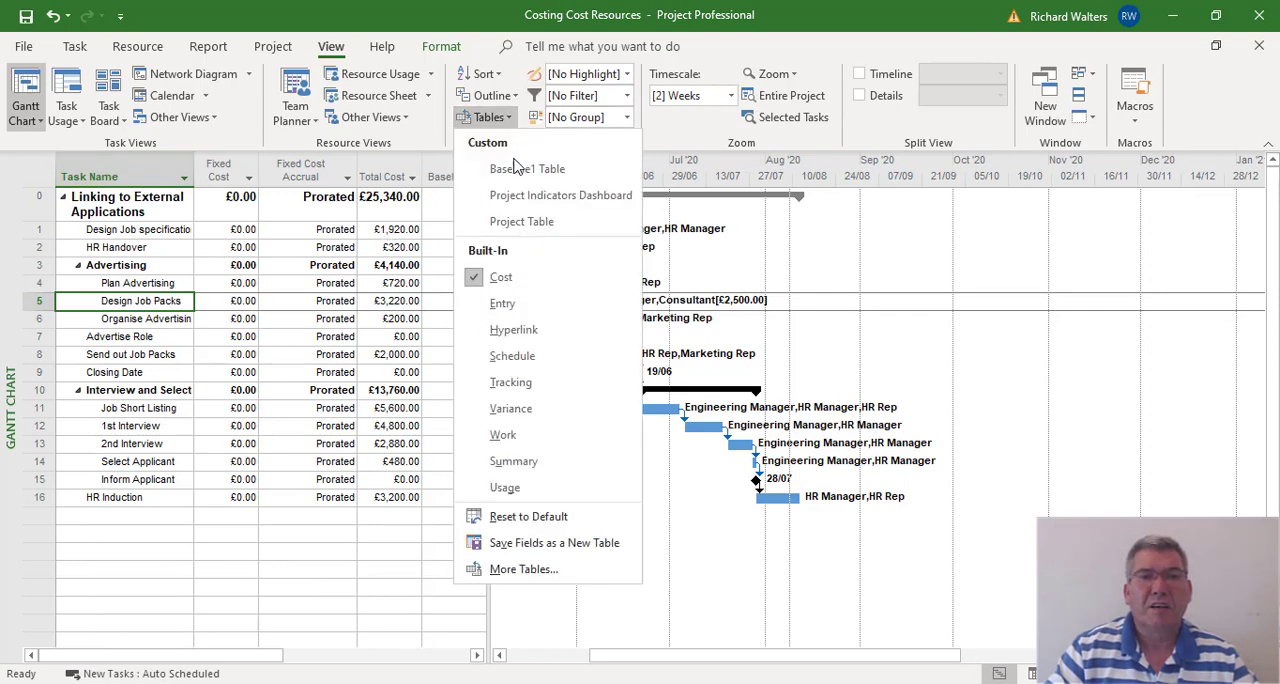